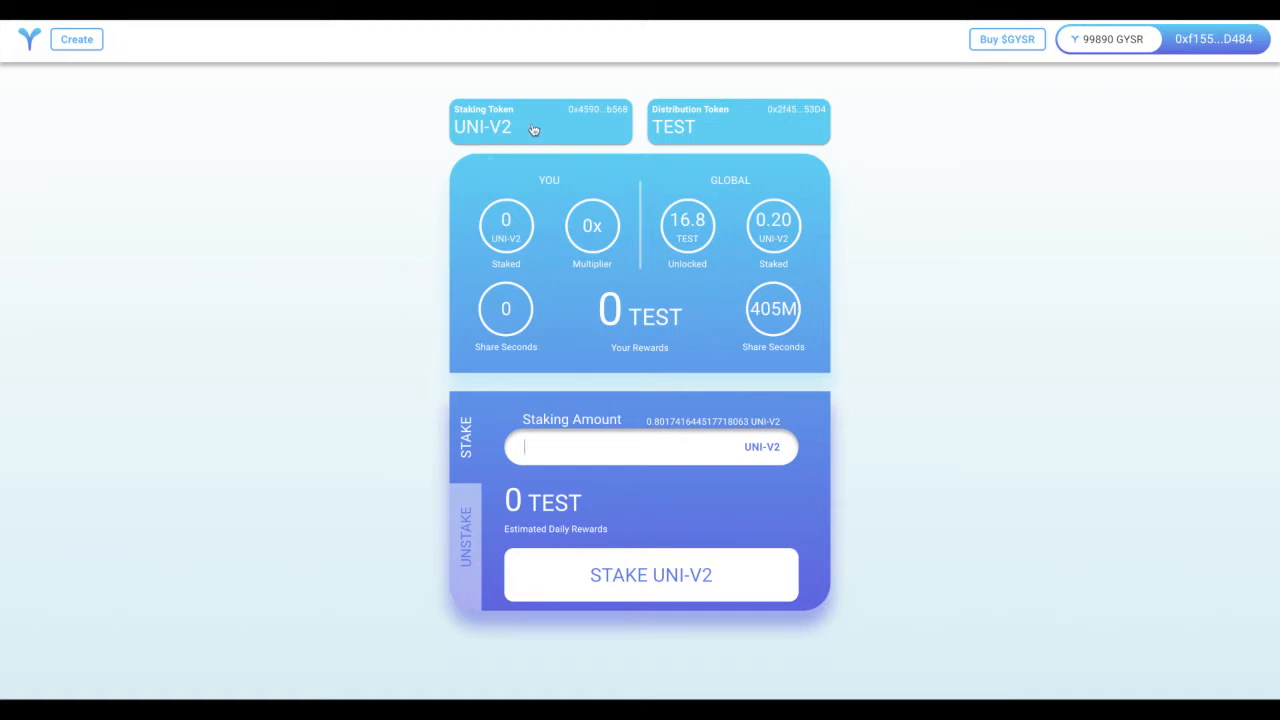
mouse_move(538, 130)
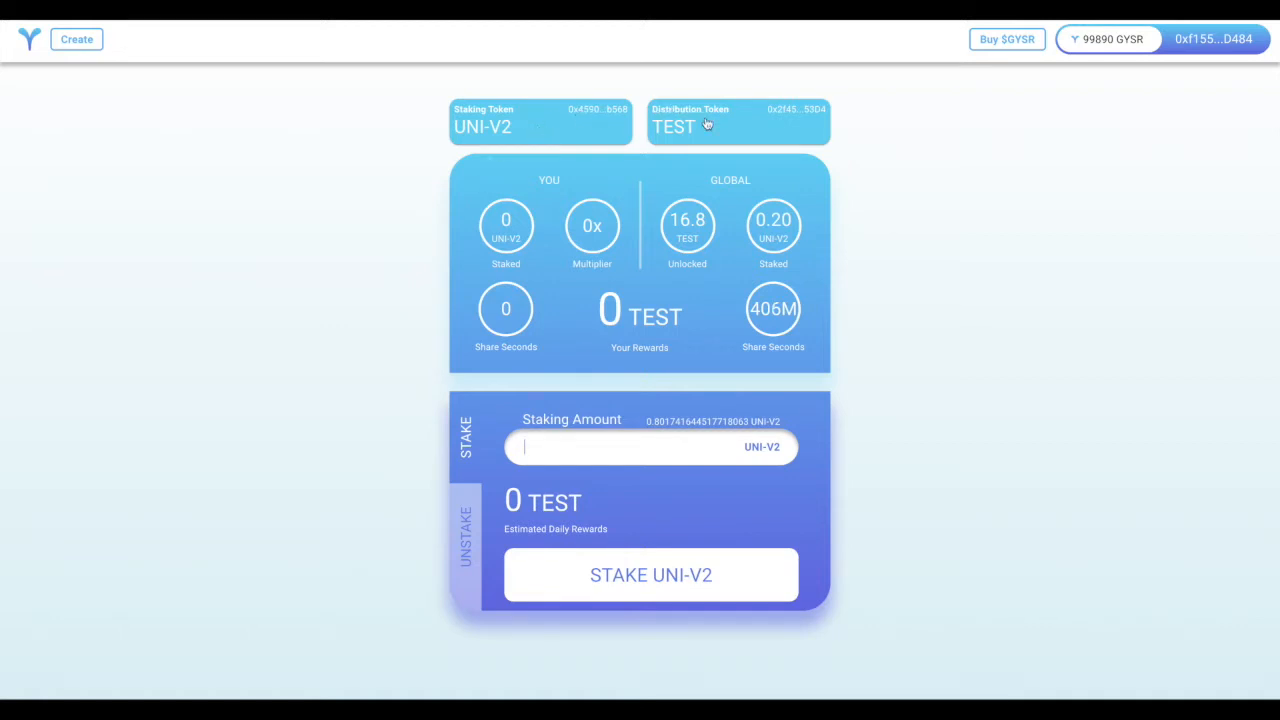
mouse_move(725, 133)
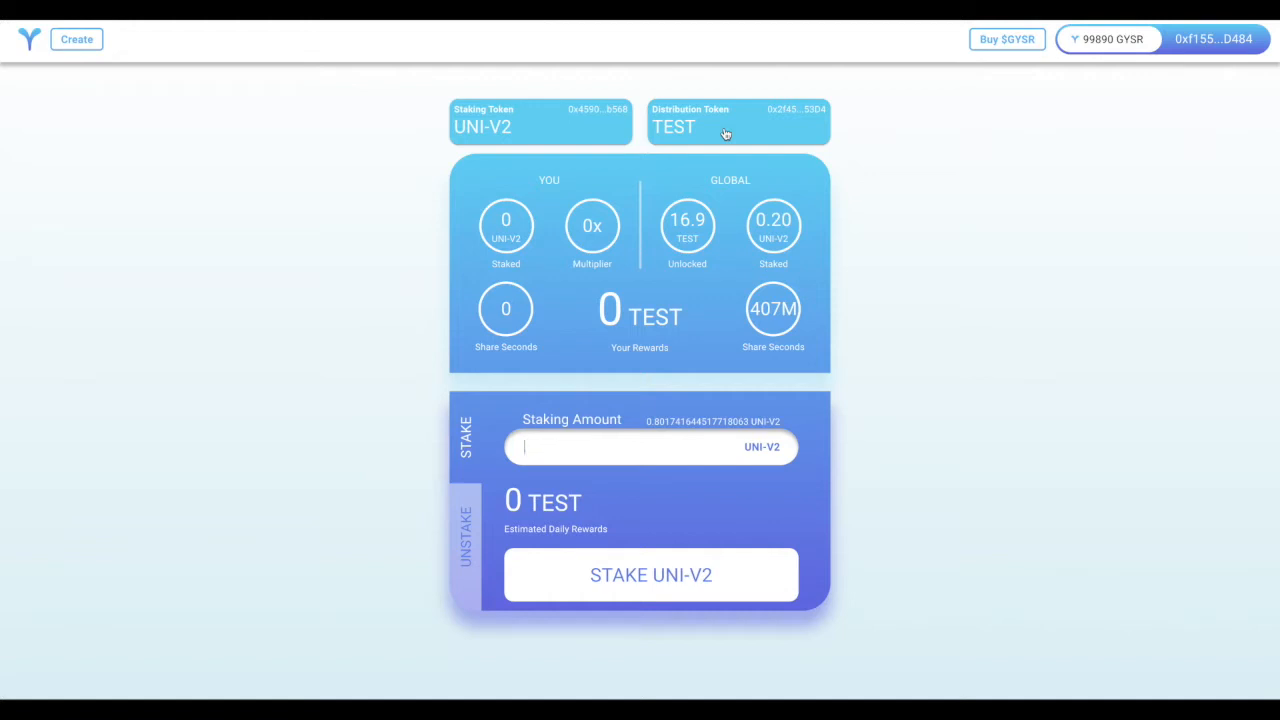
mouse_move(710, 175)
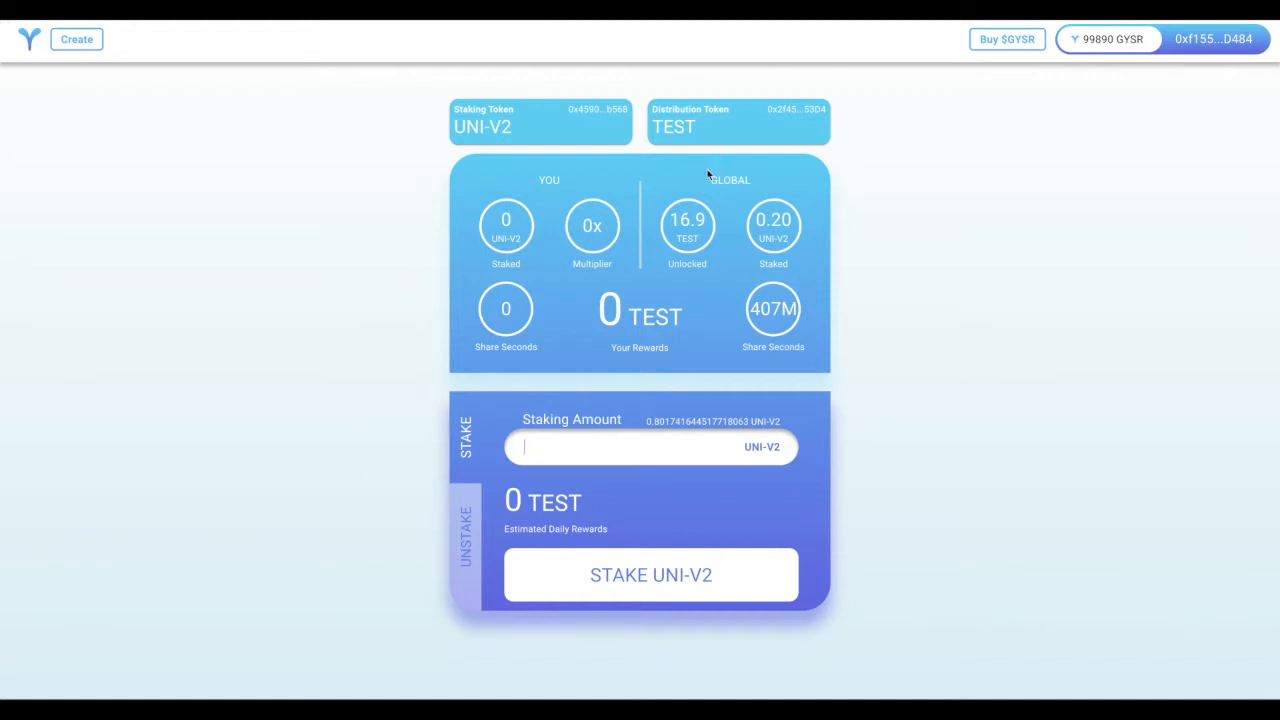
mouse_move(687, 225)
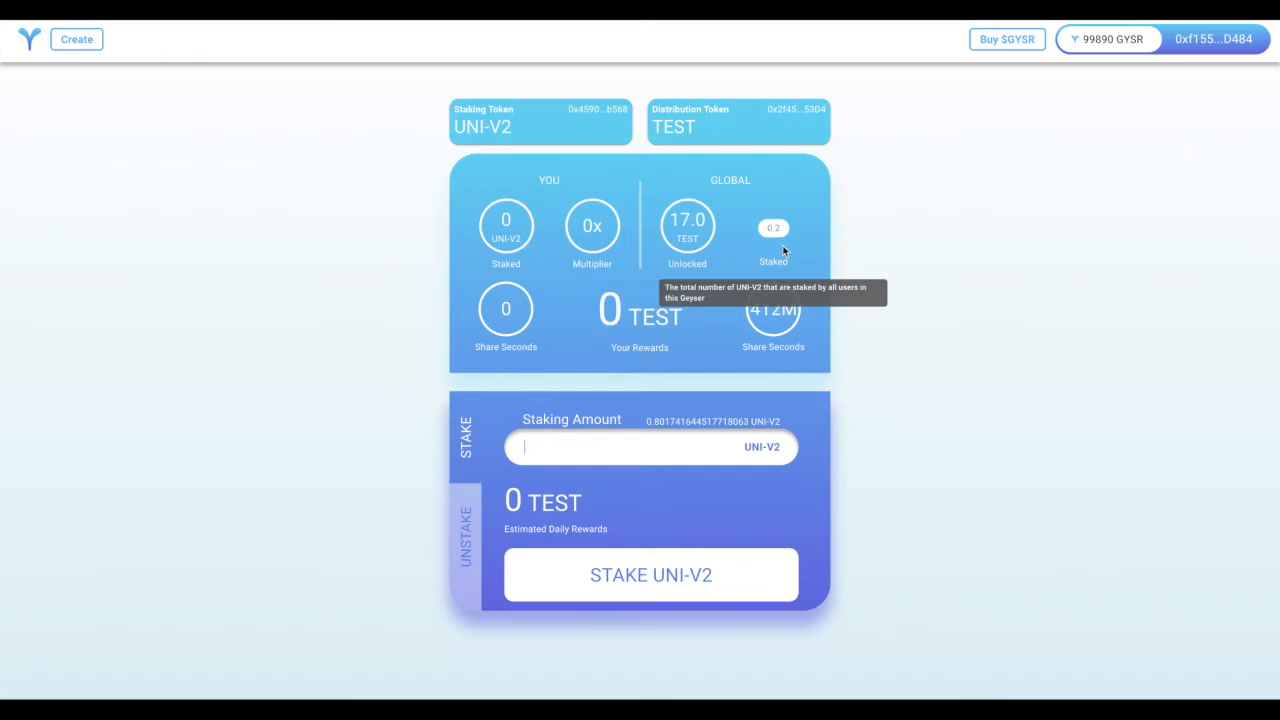
mouse_move(820, 303)
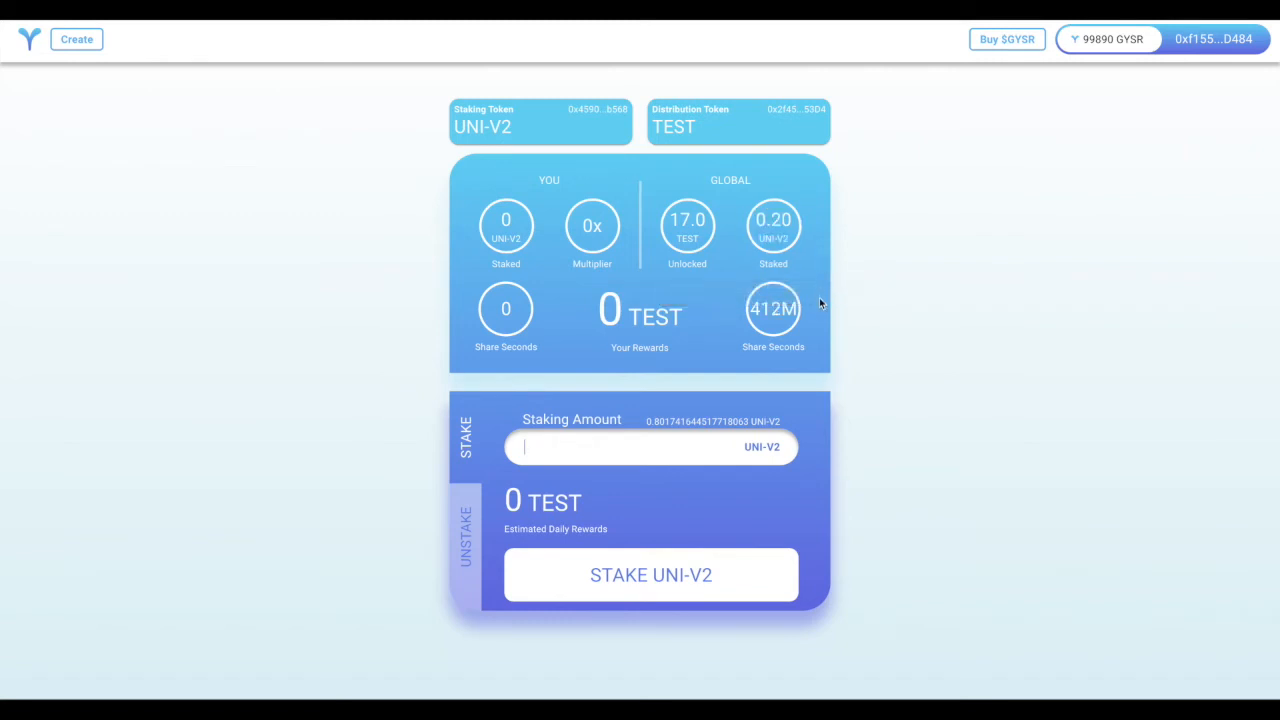
mouse_move(773, 308)
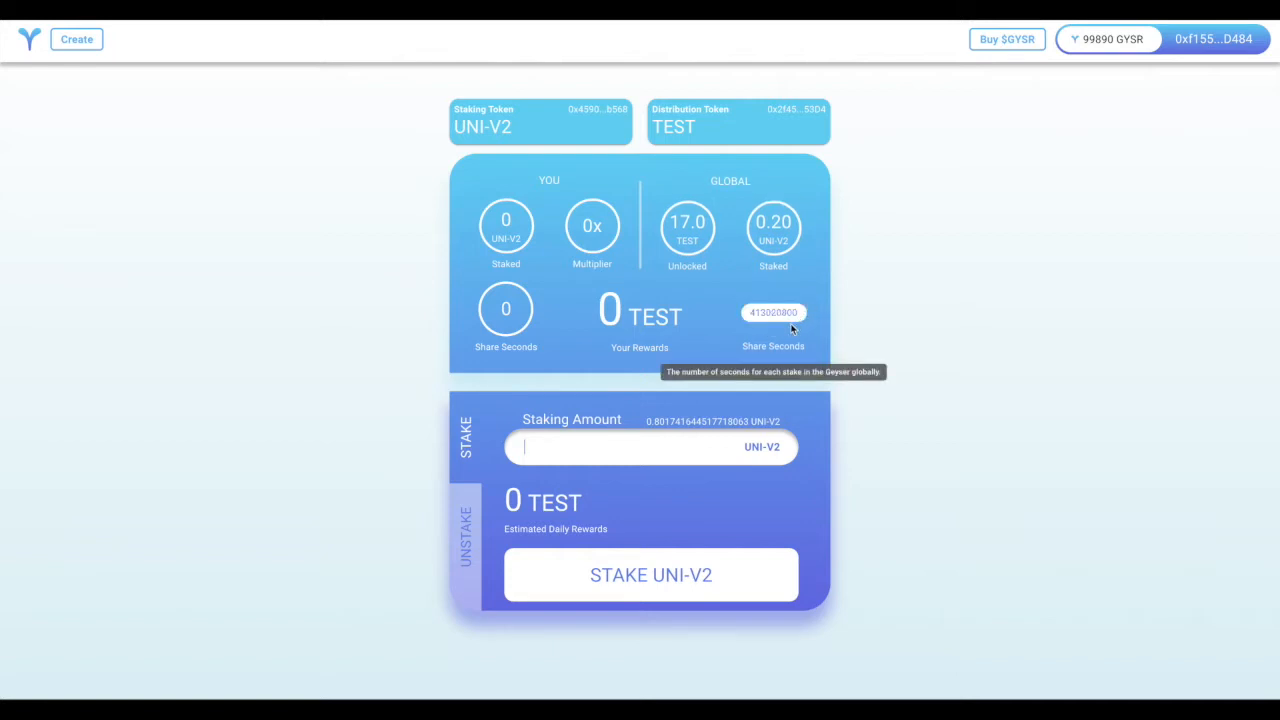
mouse_move(827, 328)
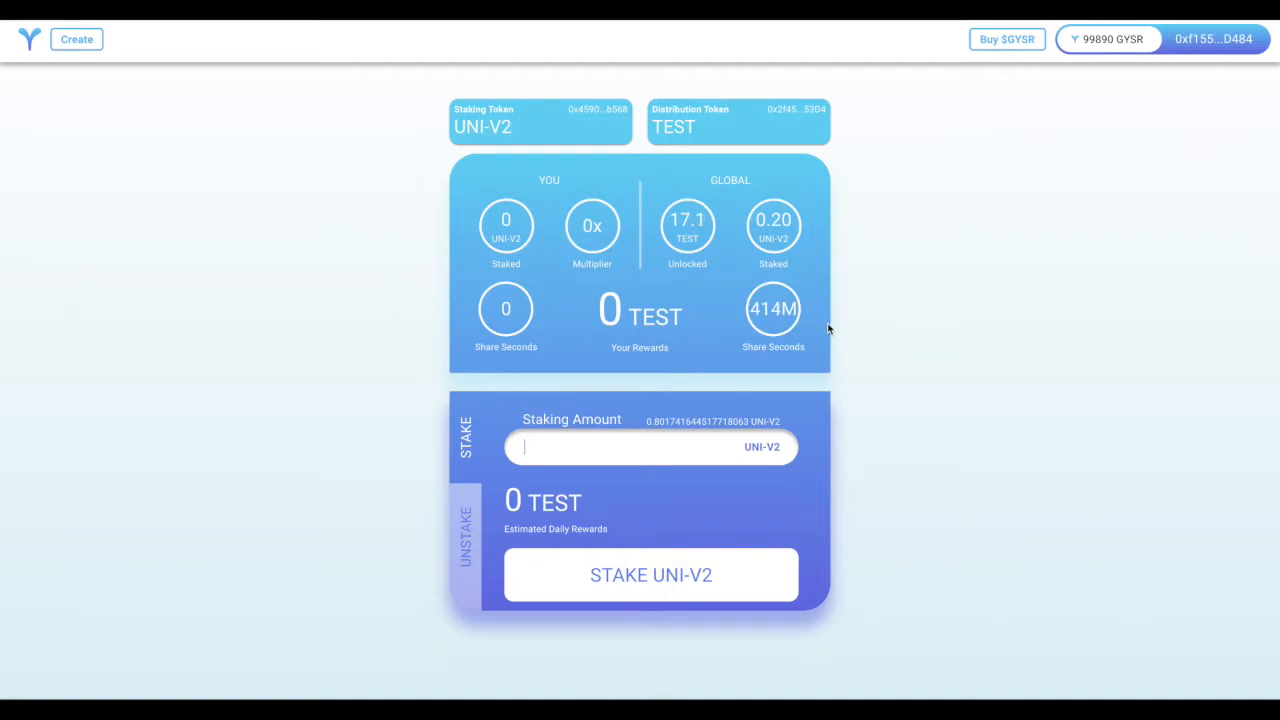
mouse_move(548, 385)
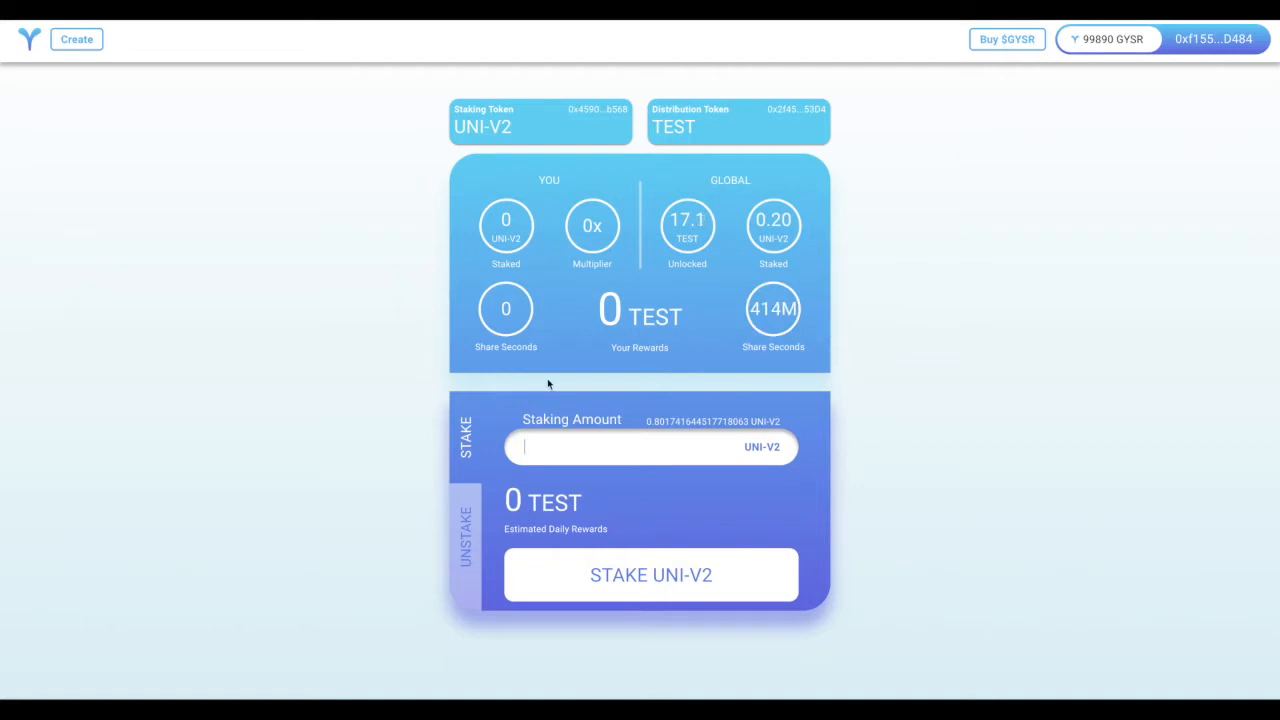
mouse_move(425, 271)
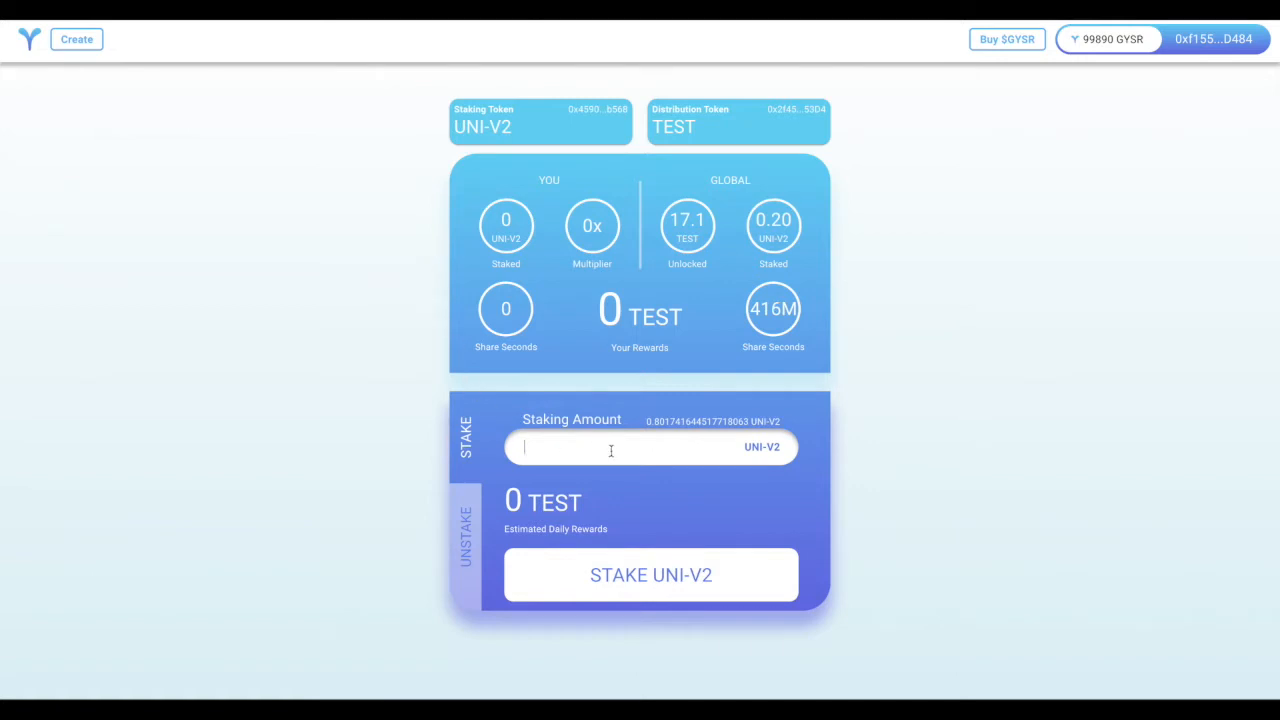
Replace the full 0.8017 balance with 0.1 UNI-V2 and submit the stake
type("0.801741644517718063")
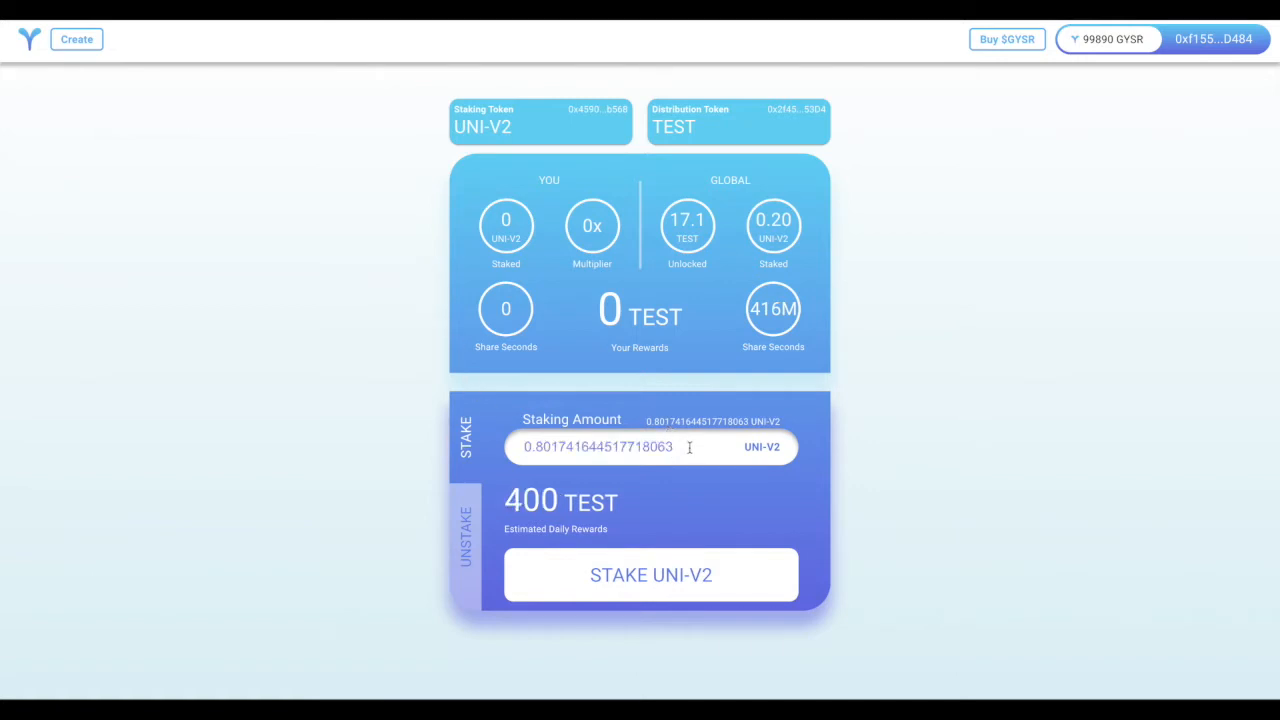
type("0.1")
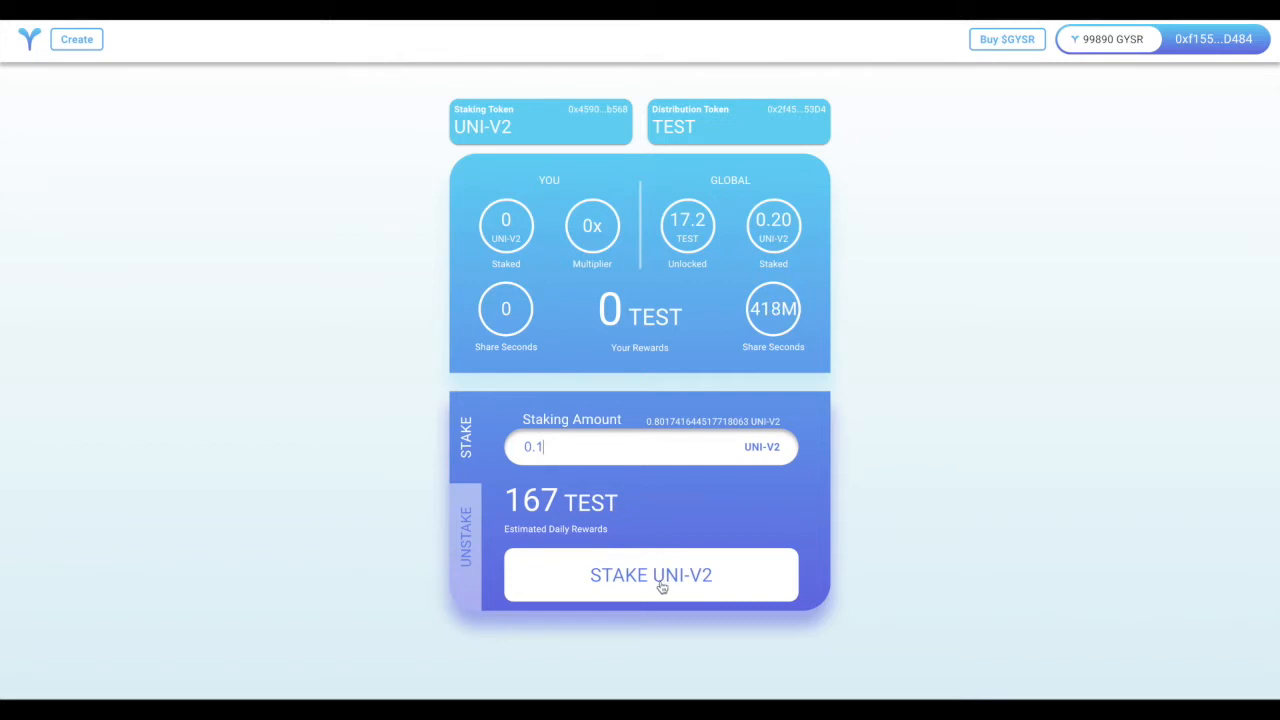
left_click(650, 575)
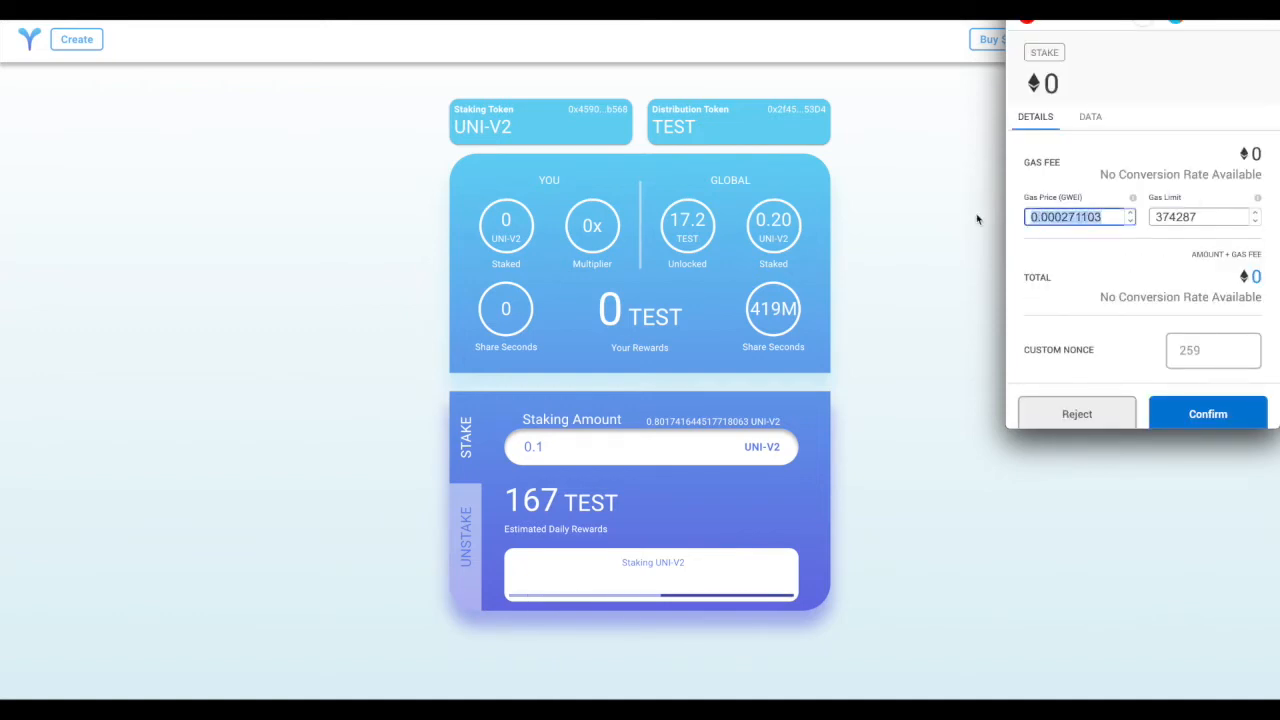
Confirm the 0.1 UNI-V2 stake transaction in MetaMask at a 20 gwei gas price
type("20")
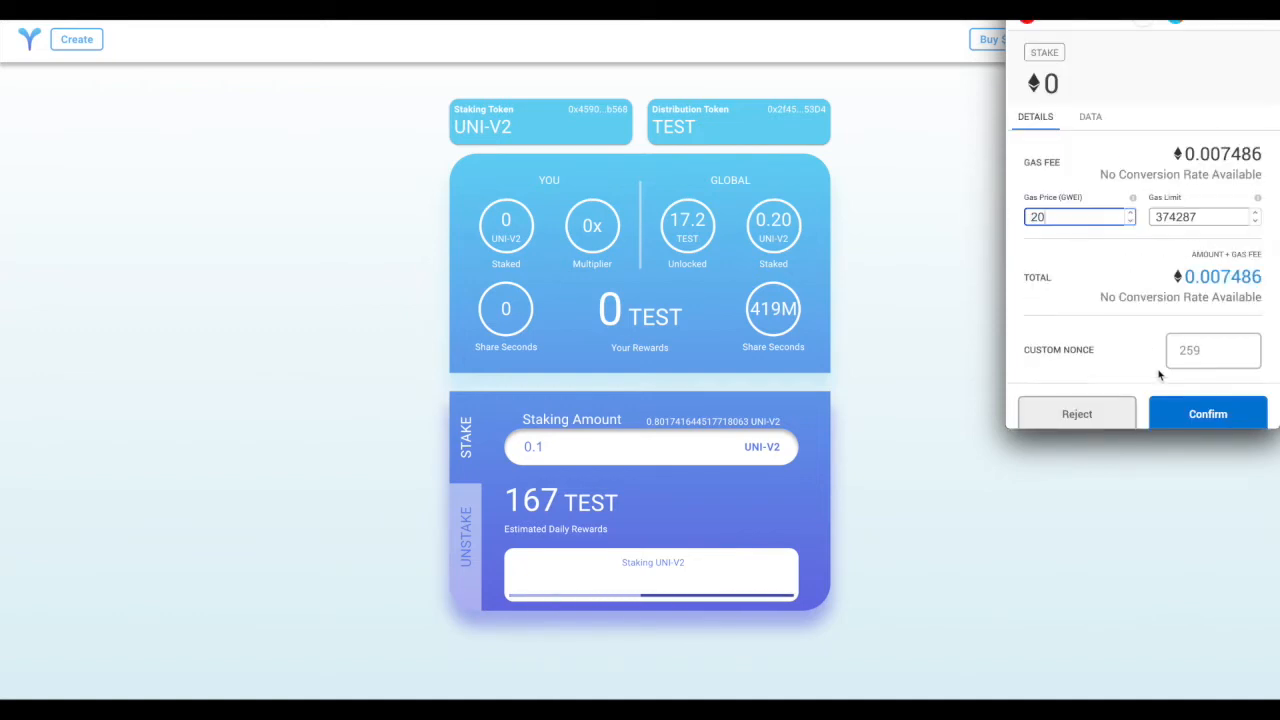
left_click(1207, 413)
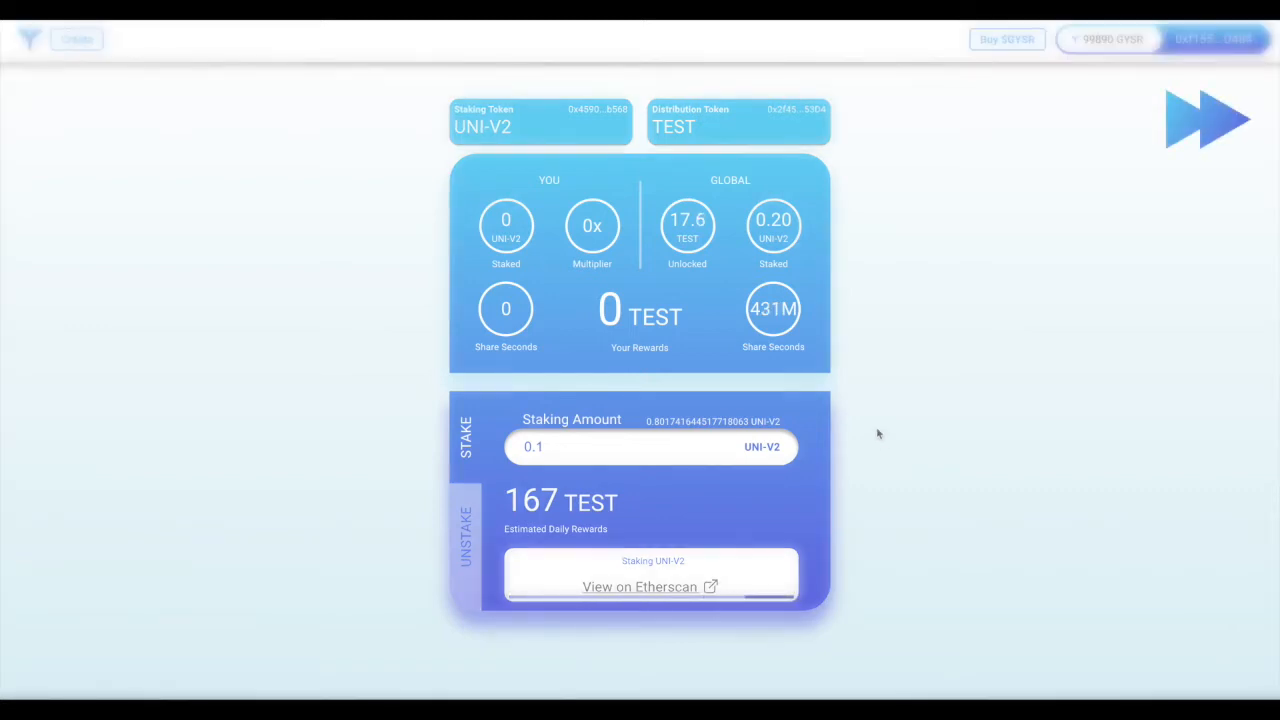
left_click(650, 575)
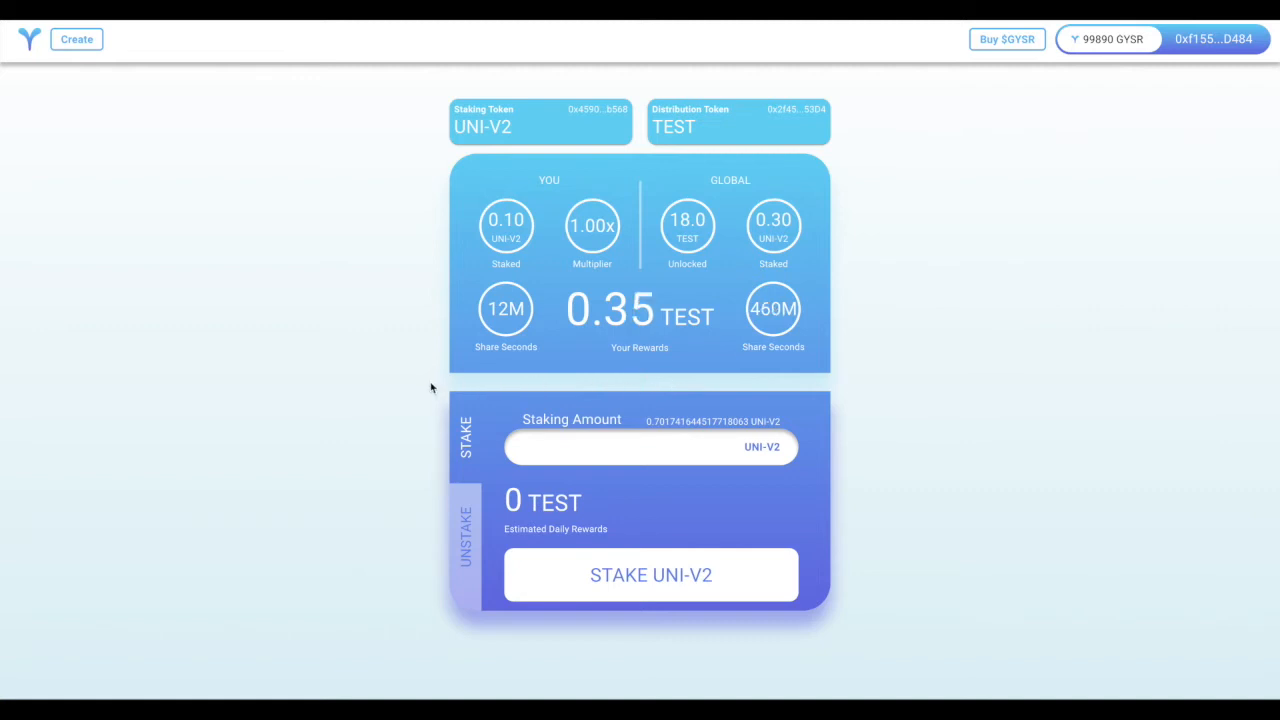
mouse_move(505, 308)
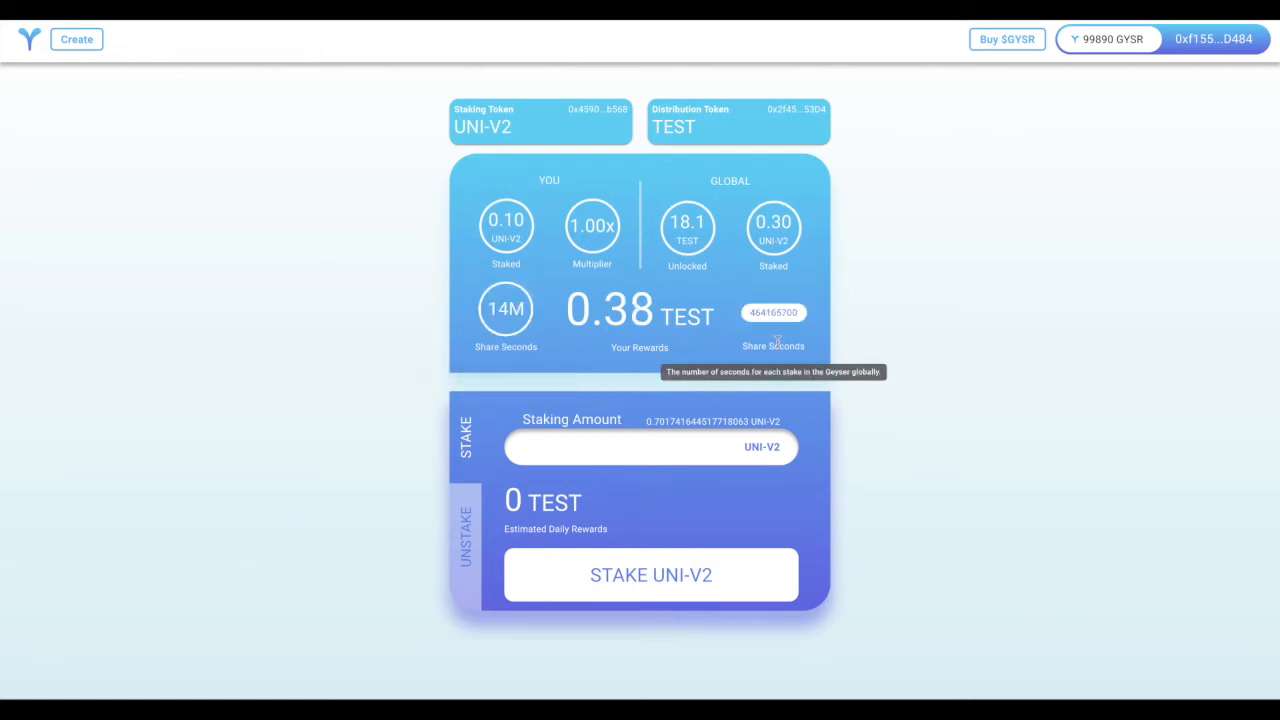
mouse_move(606, 383)
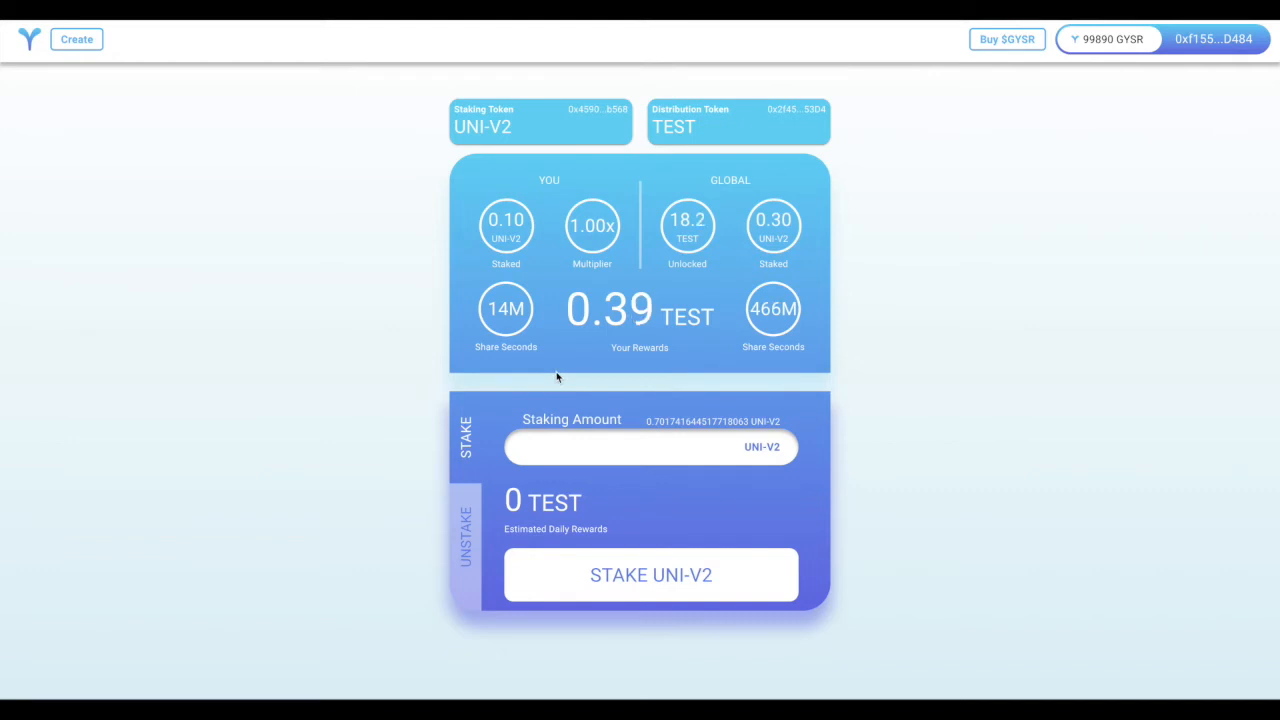
mouse_move(530, 371)
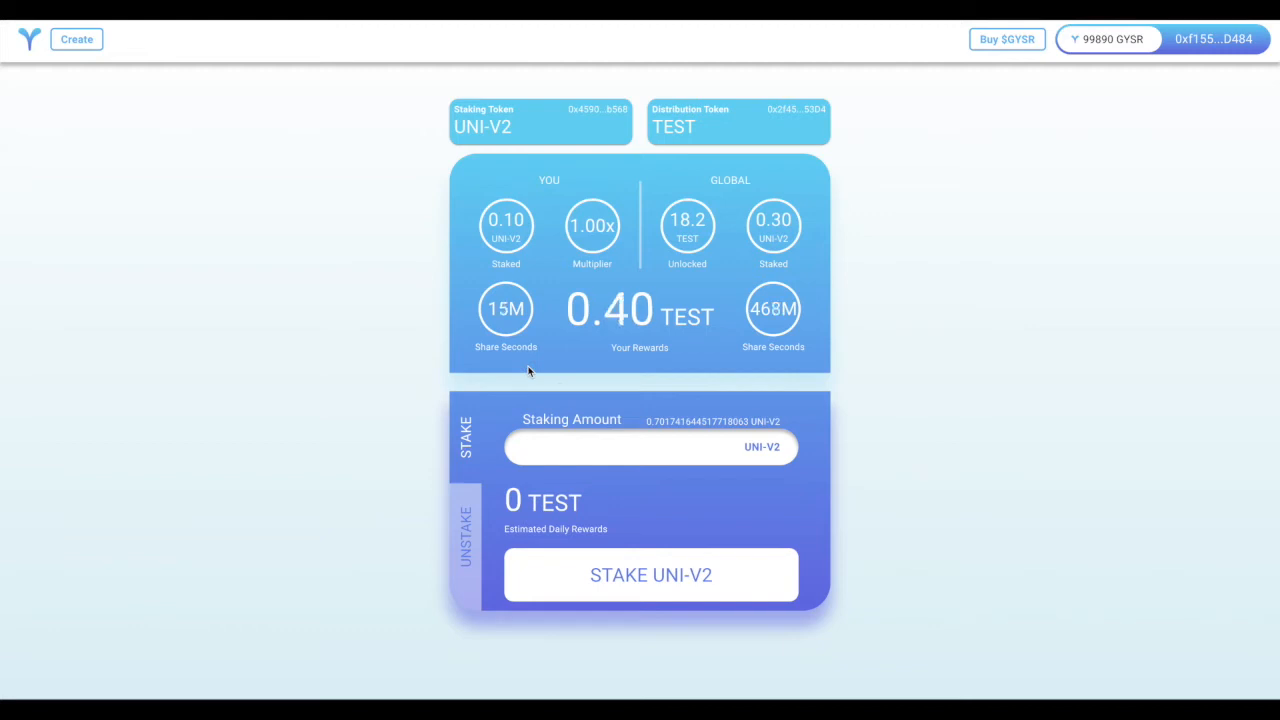
mouse_move(639, 308)
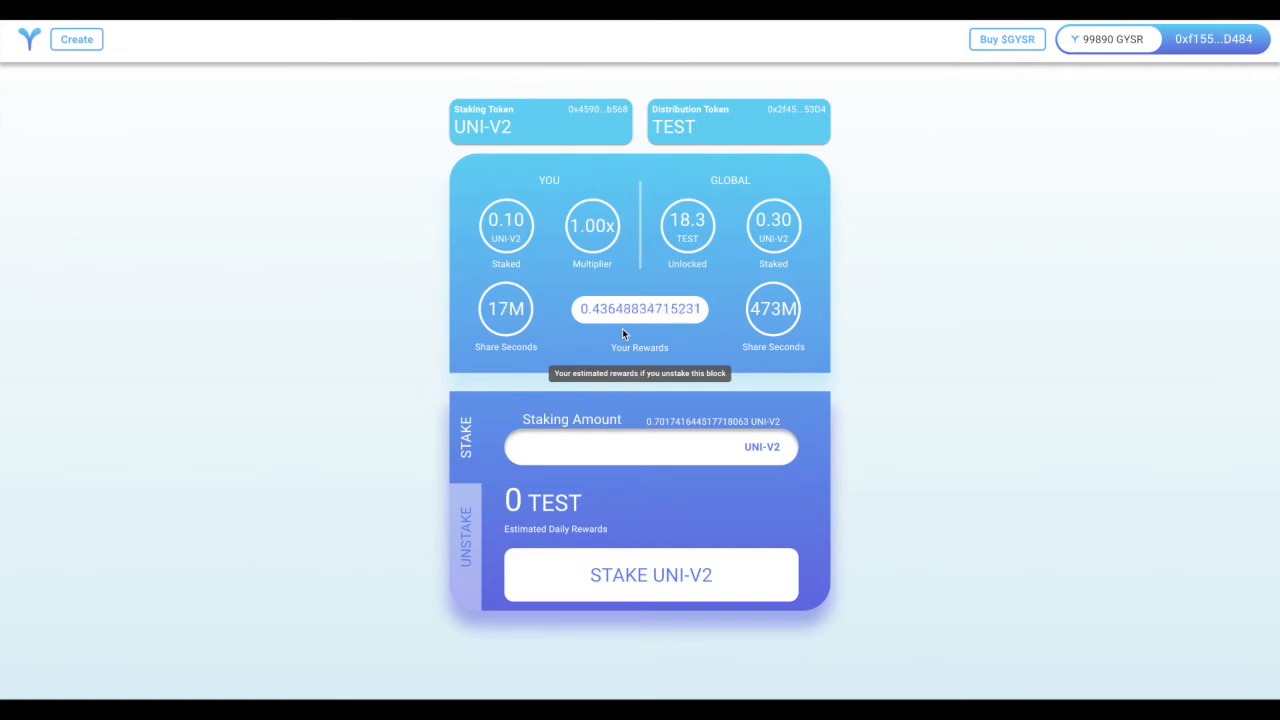
mouse_move(617, 398)
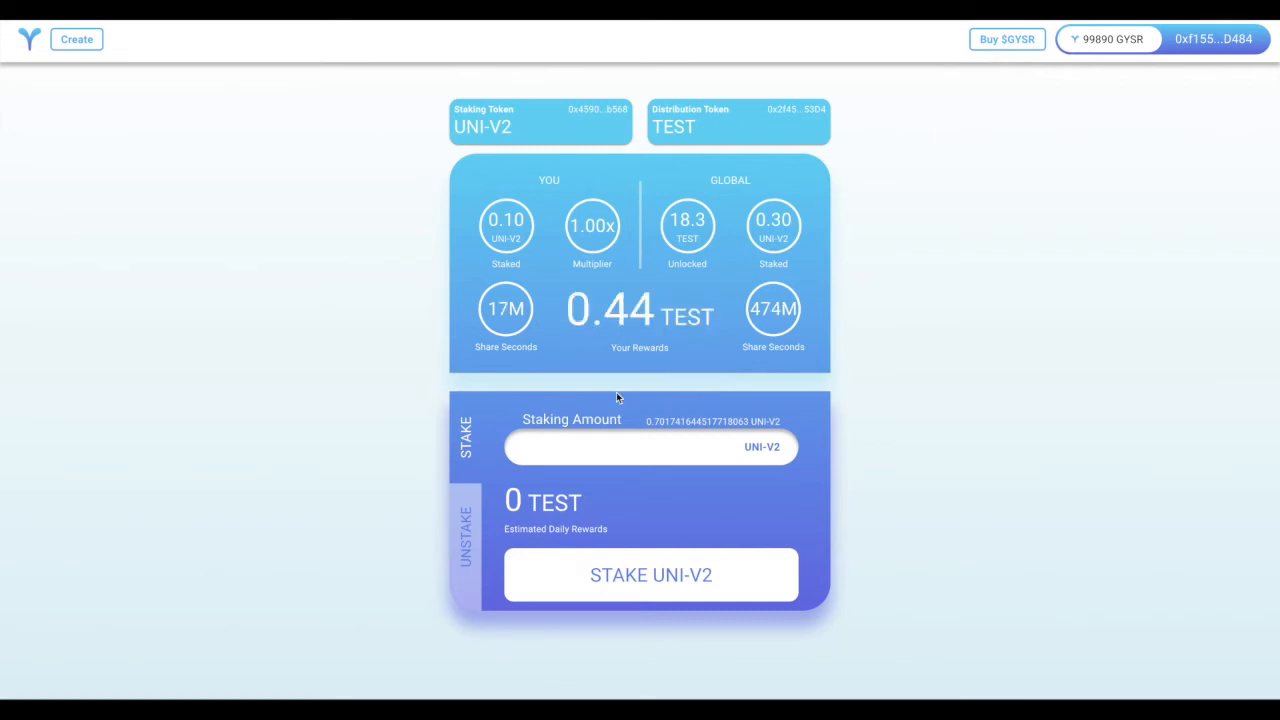
On the Unstake tab, enter 0.1 UNI-V2 as the amount to withdraw
left_click(464, 535)
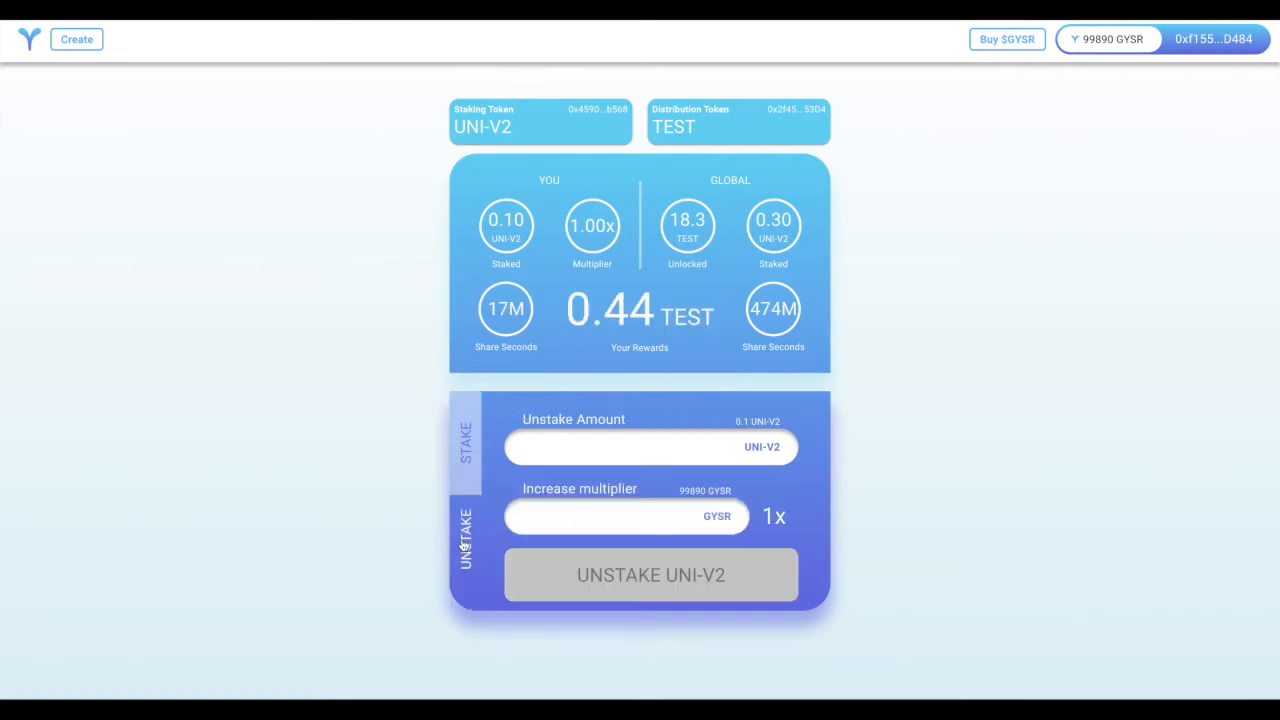
left_click(629, 447)
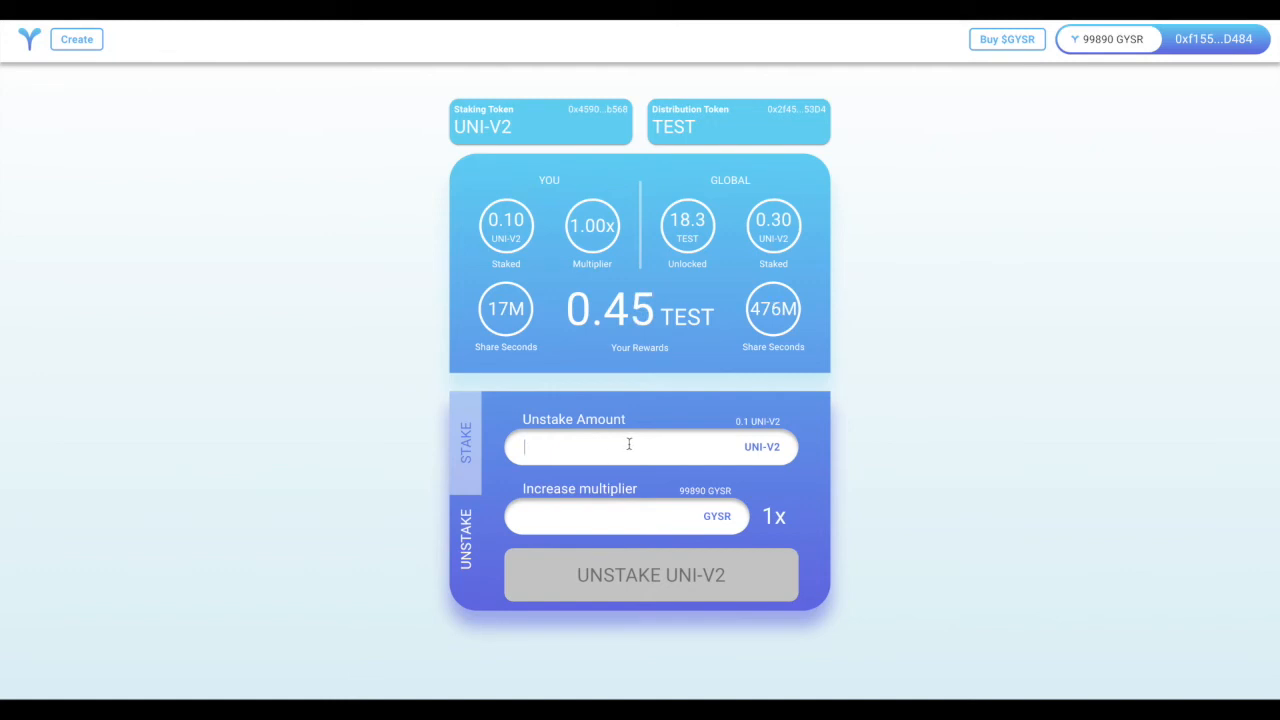
type("0.1")
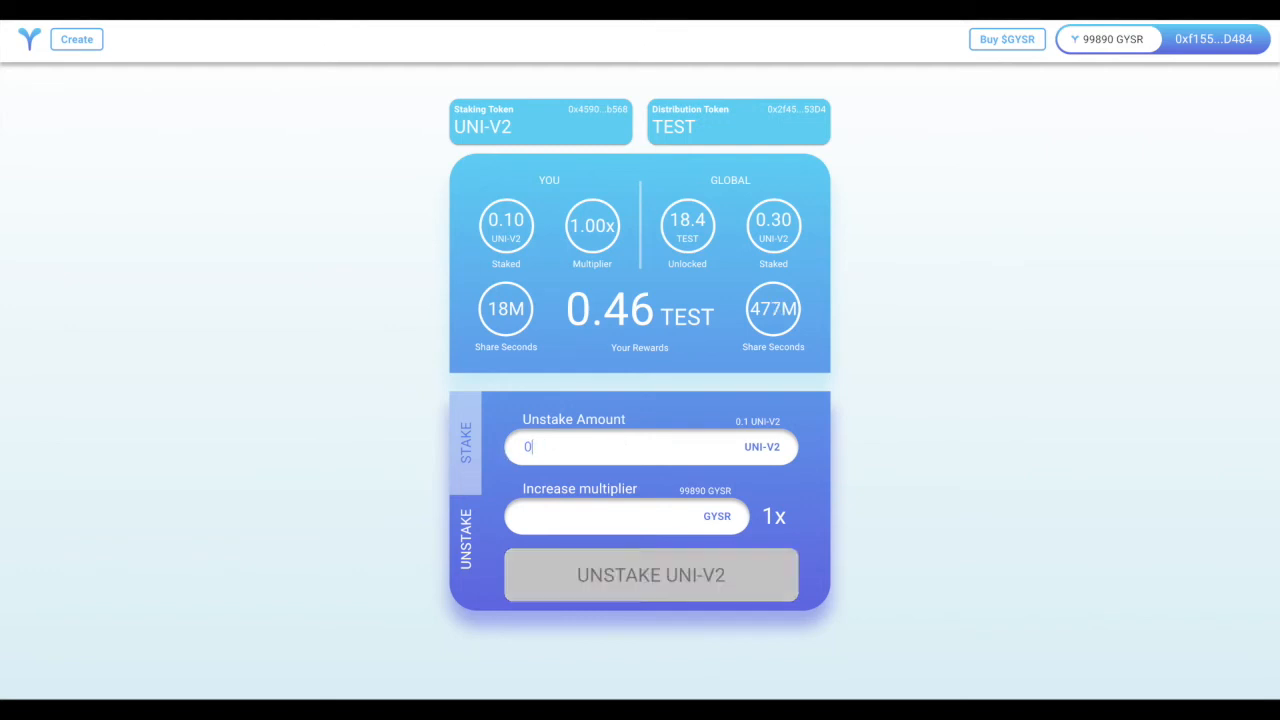
Try GYSR amounts until 10 GYSR gives a 4.0x multiplier, then submit the unstake
type(".05")
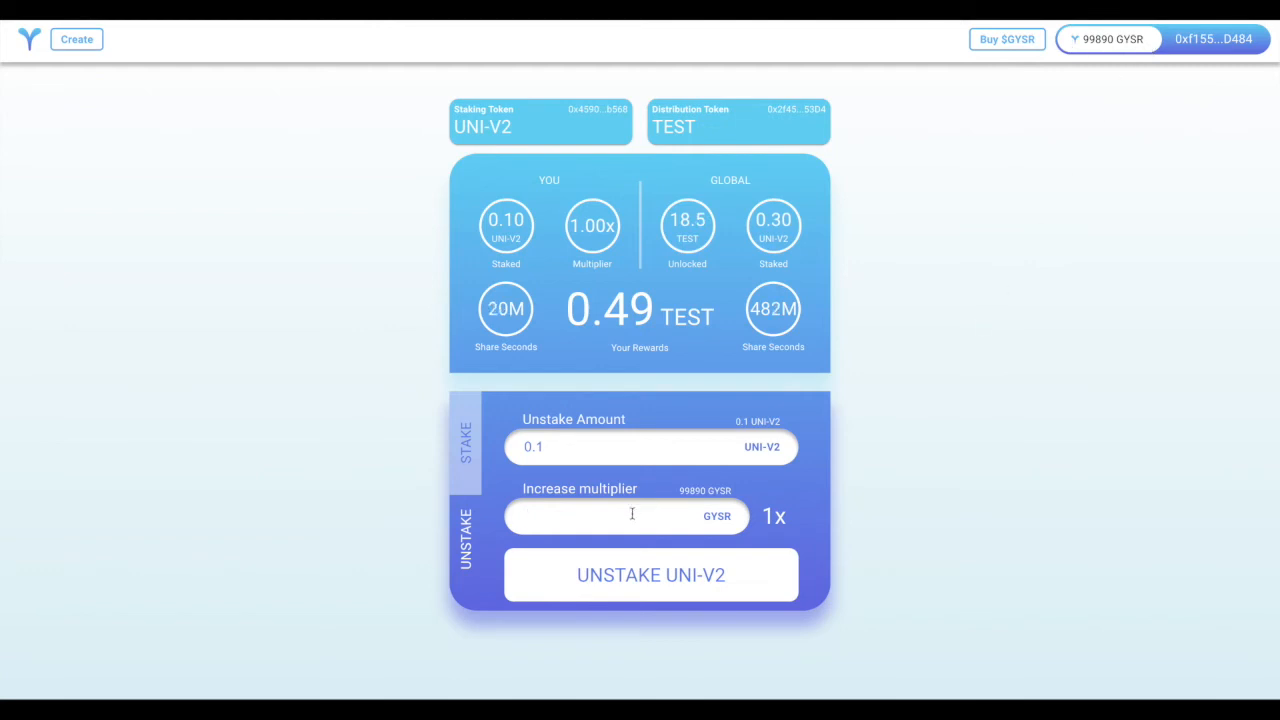
type("1")
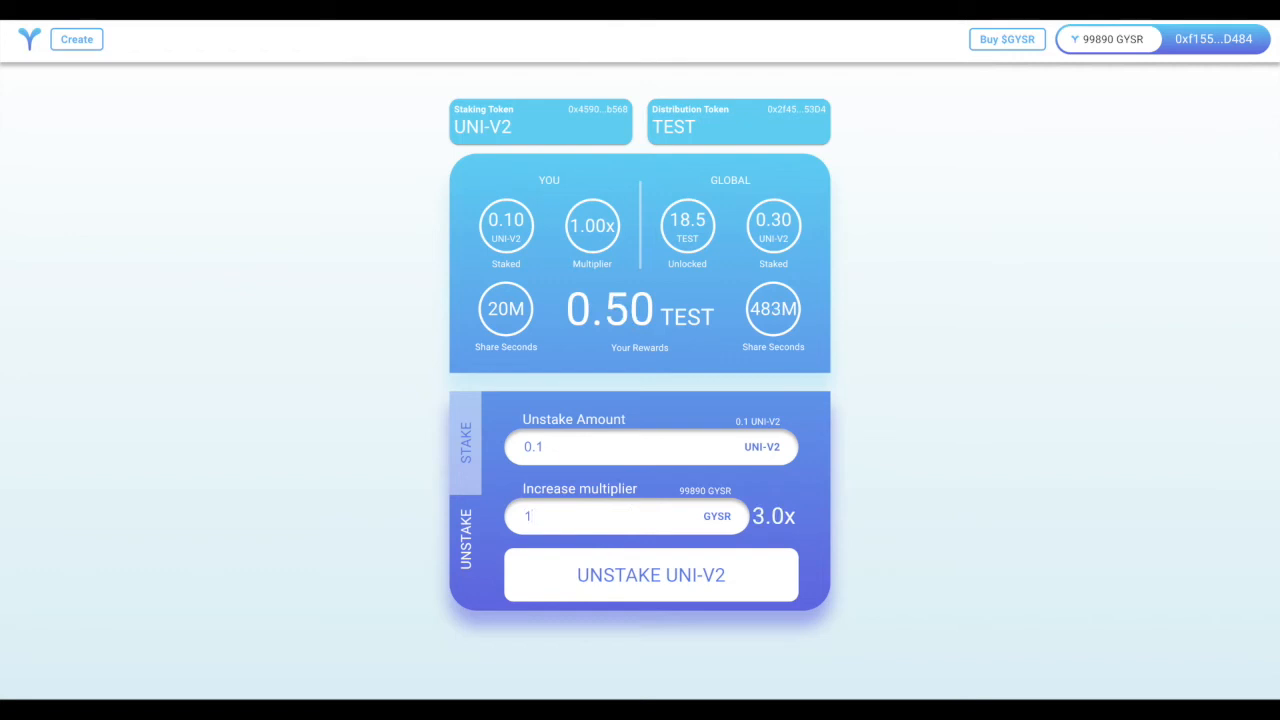
type("3")
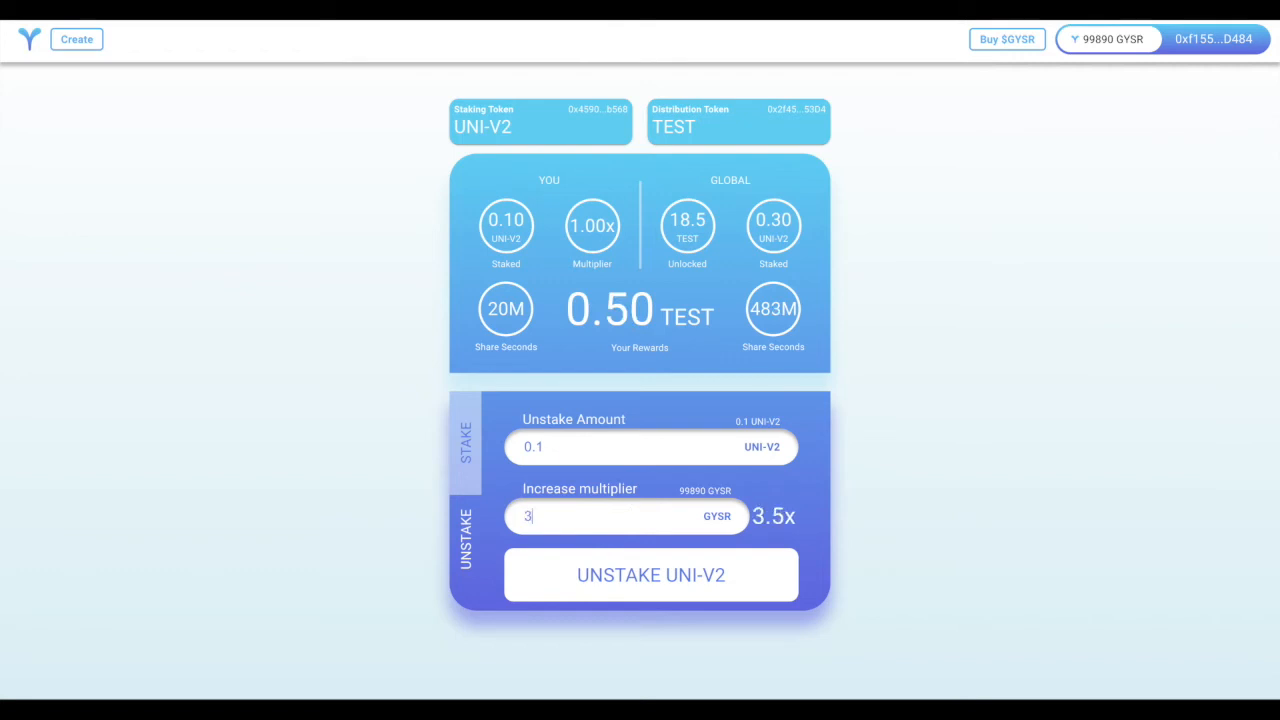
type("1")
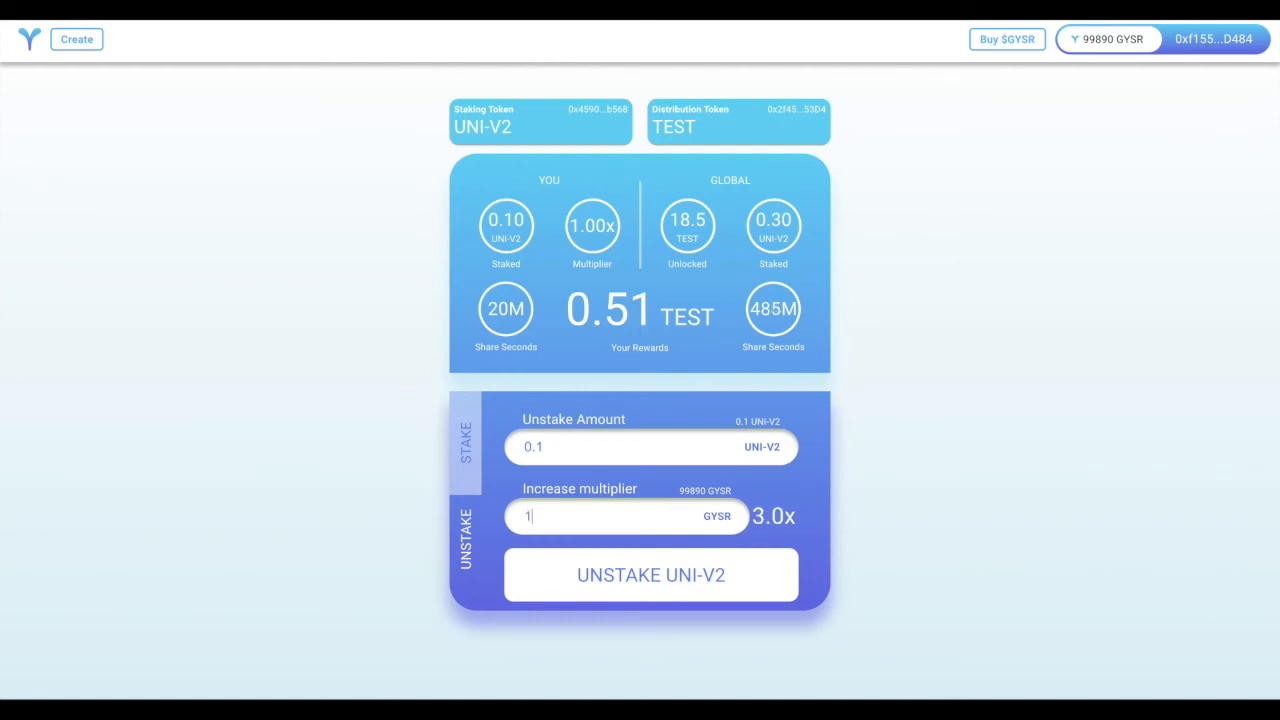
type("50")
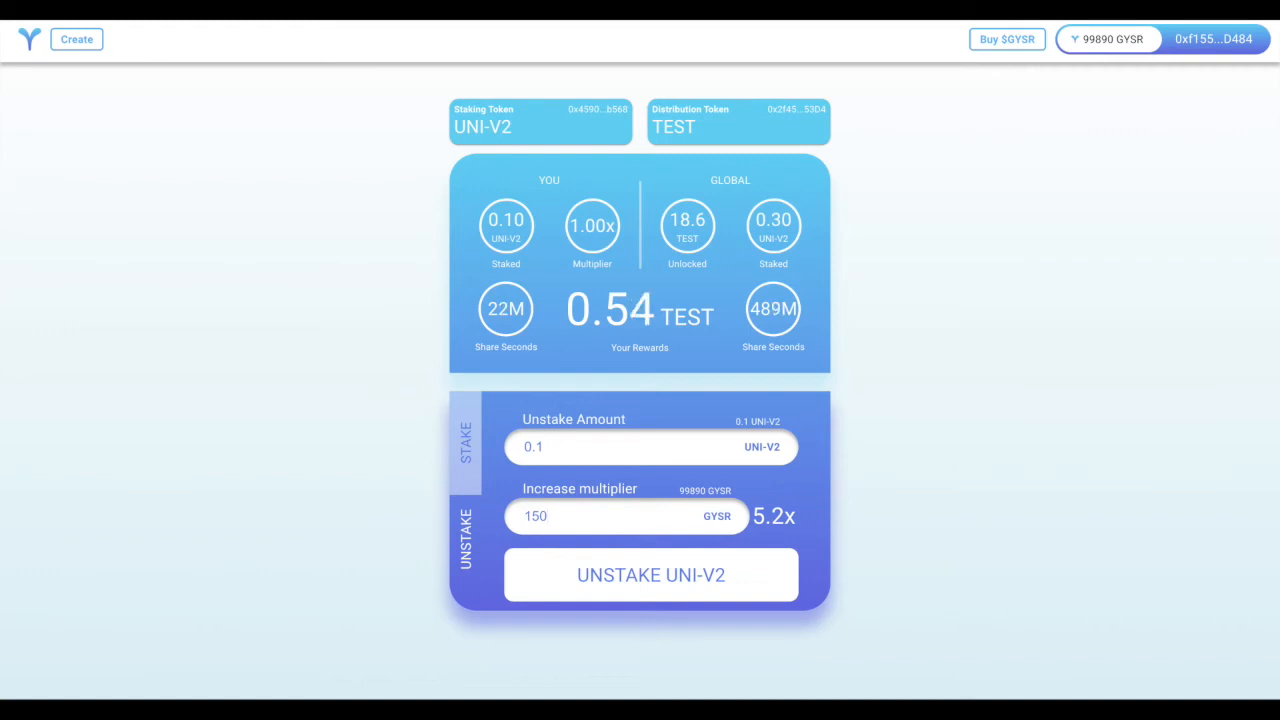
type("2")
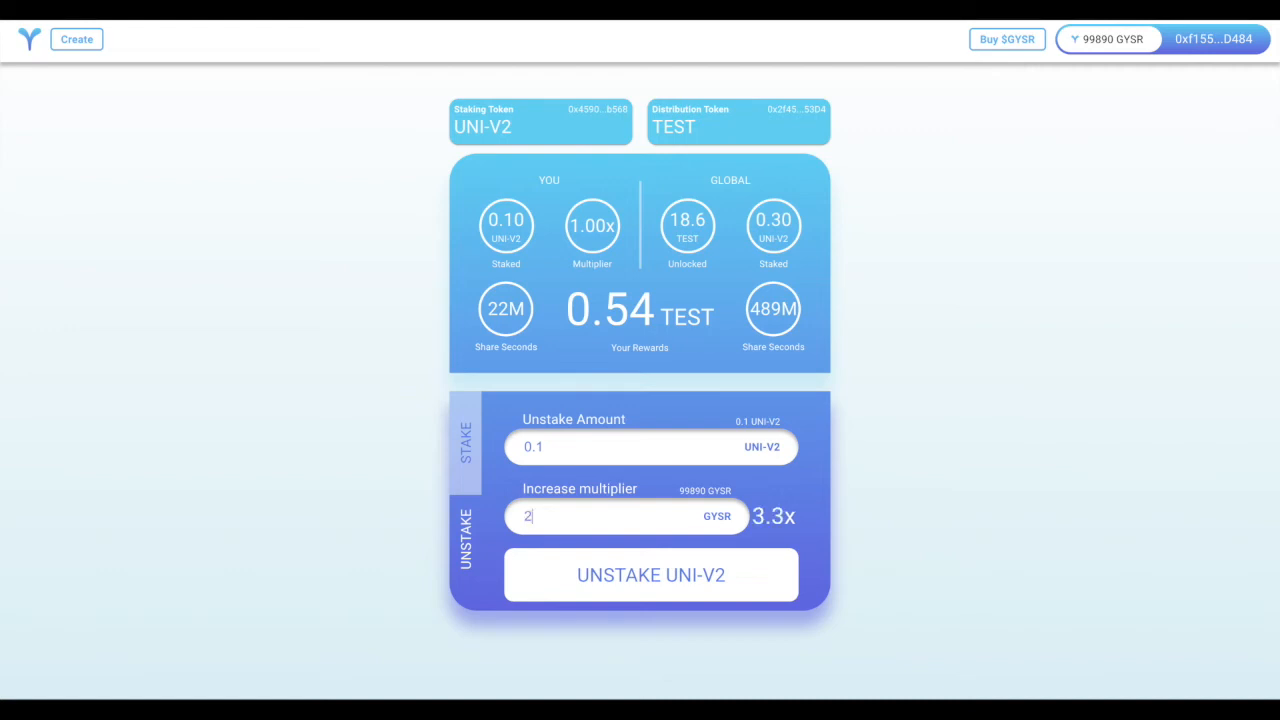
type("0")
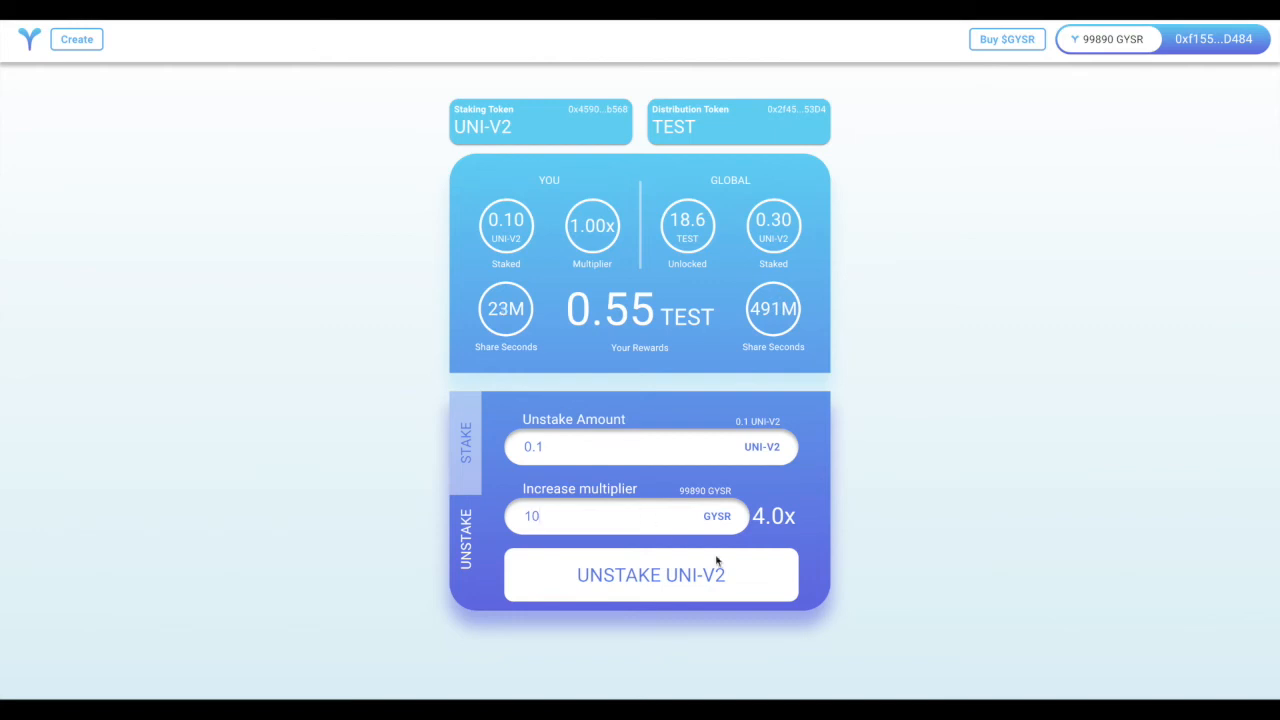
left_click(650, 574)
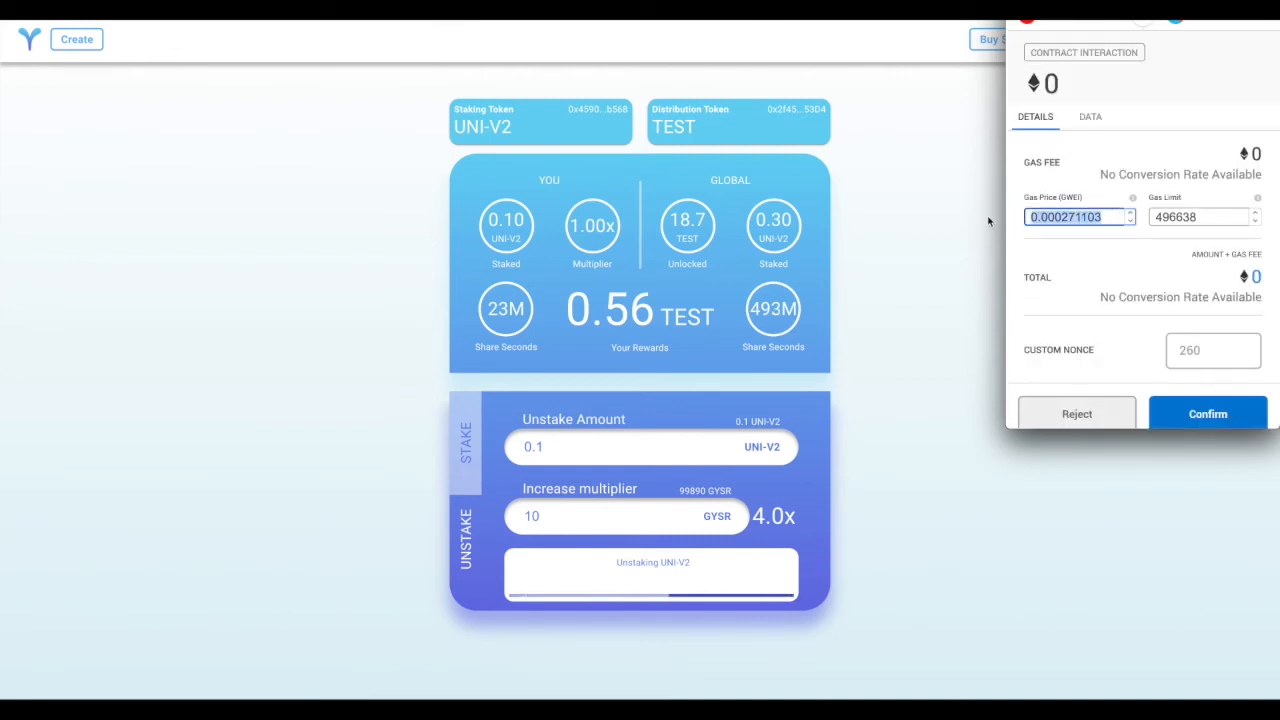
Confirm the unstake in MetaMask at 30 Gwei and view it on Etherscan
left_click(1208, 413)
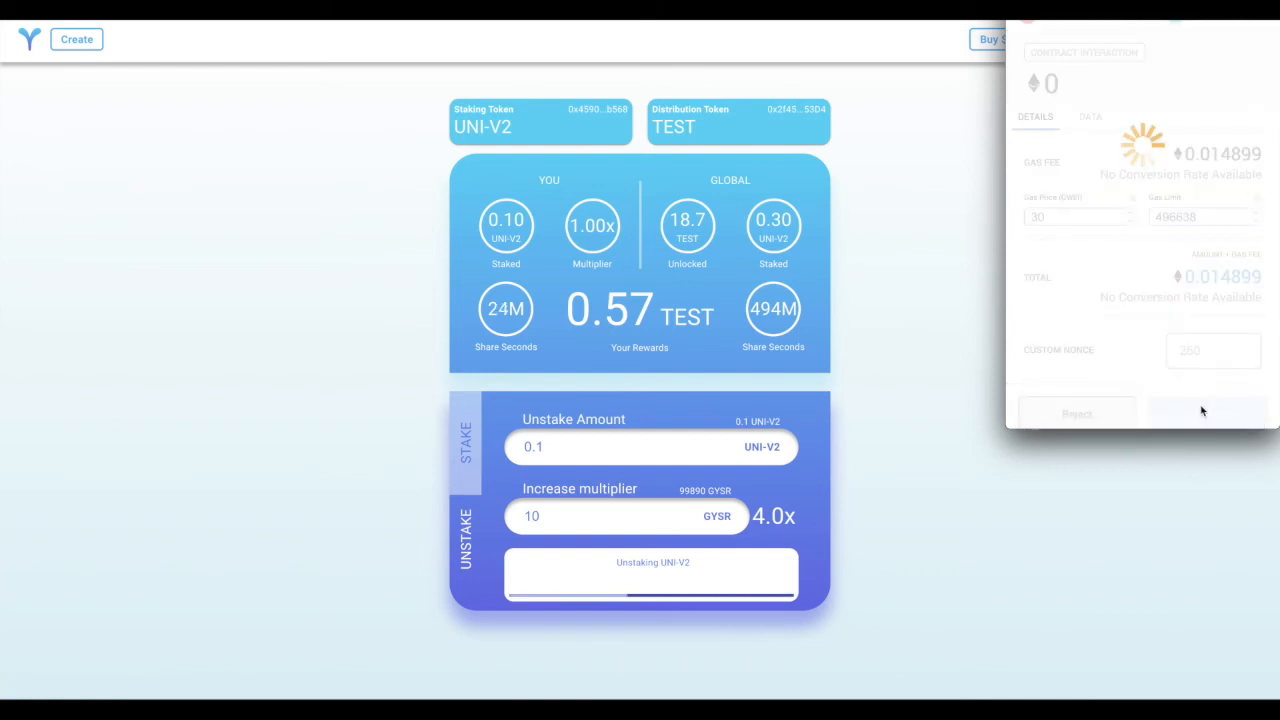
left_click(1207, 411)
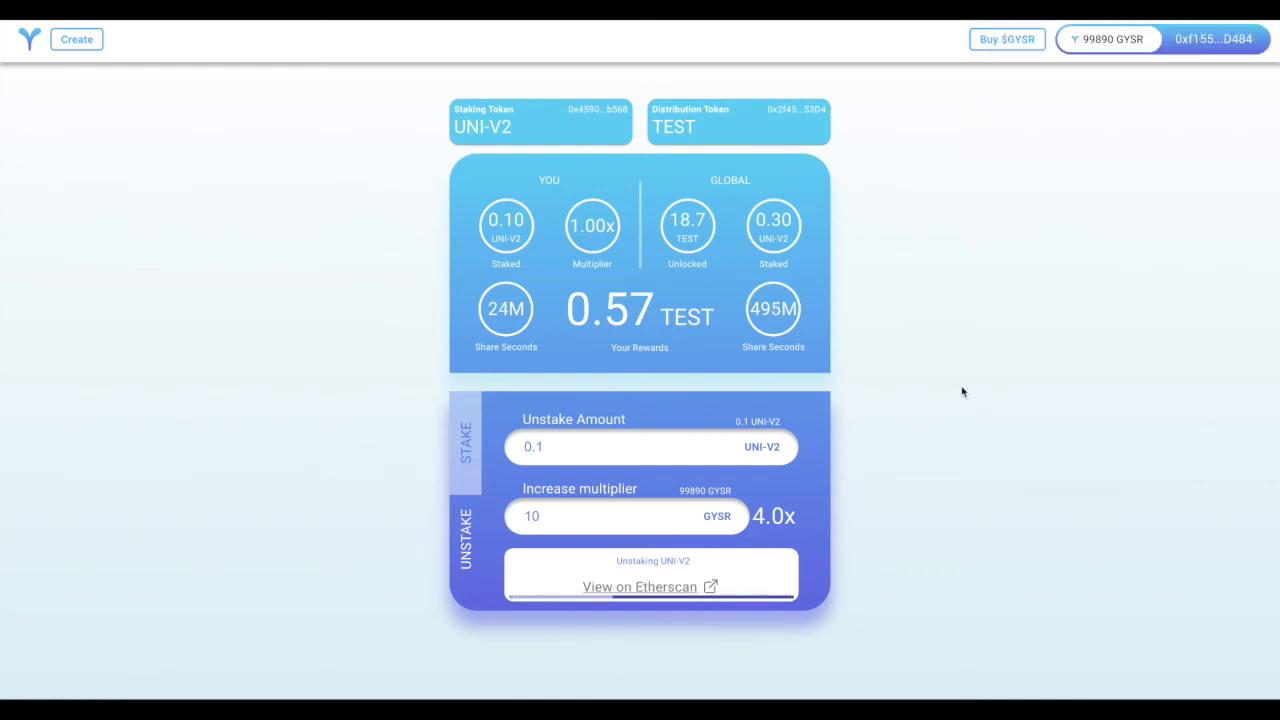
left_click(640, 587)
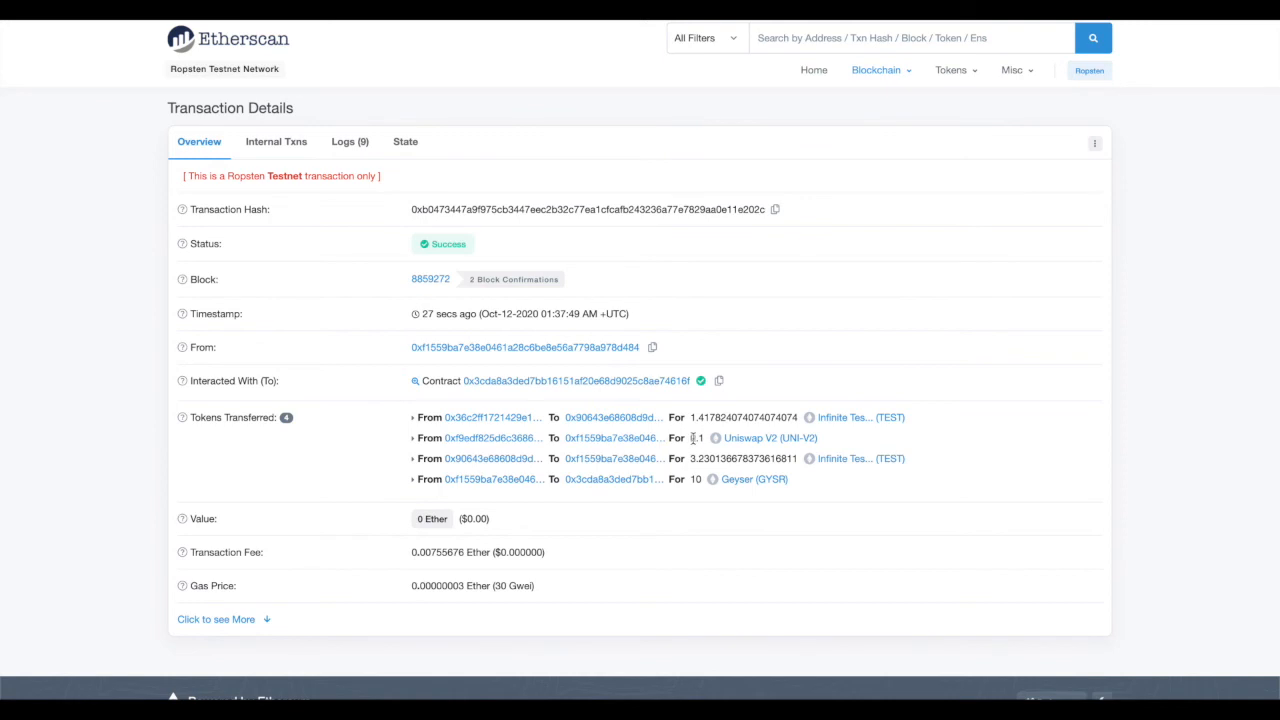
Select the returned 0.1 UNI-V2 amount in Etherscan's Tokens Transferred list
double_click(697, 438)
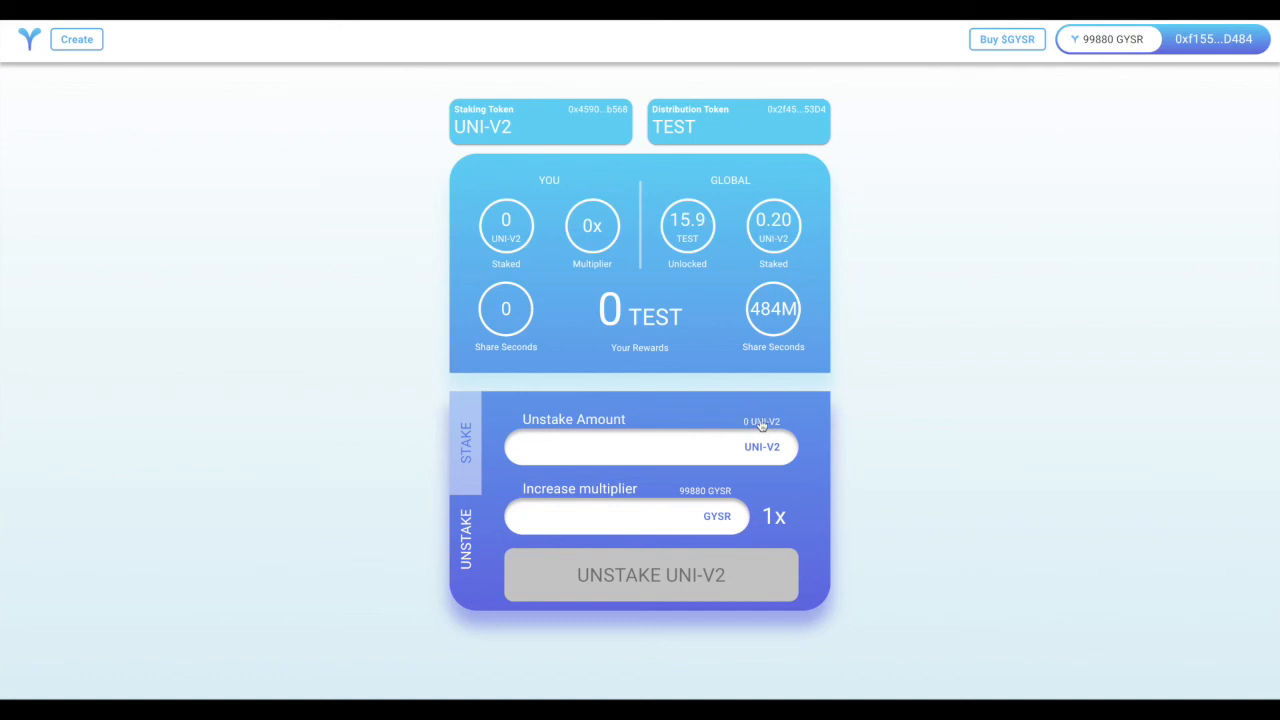
mouse_move(505, 227)
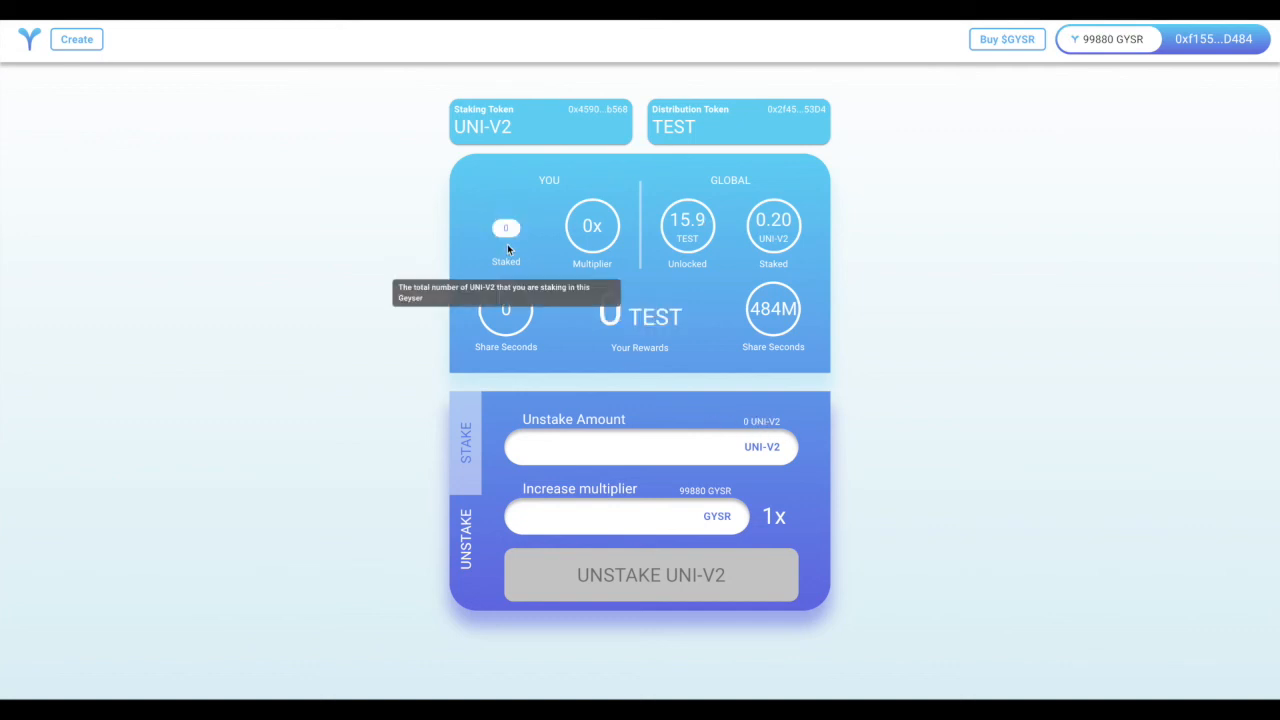
mouse_move(505, 330)
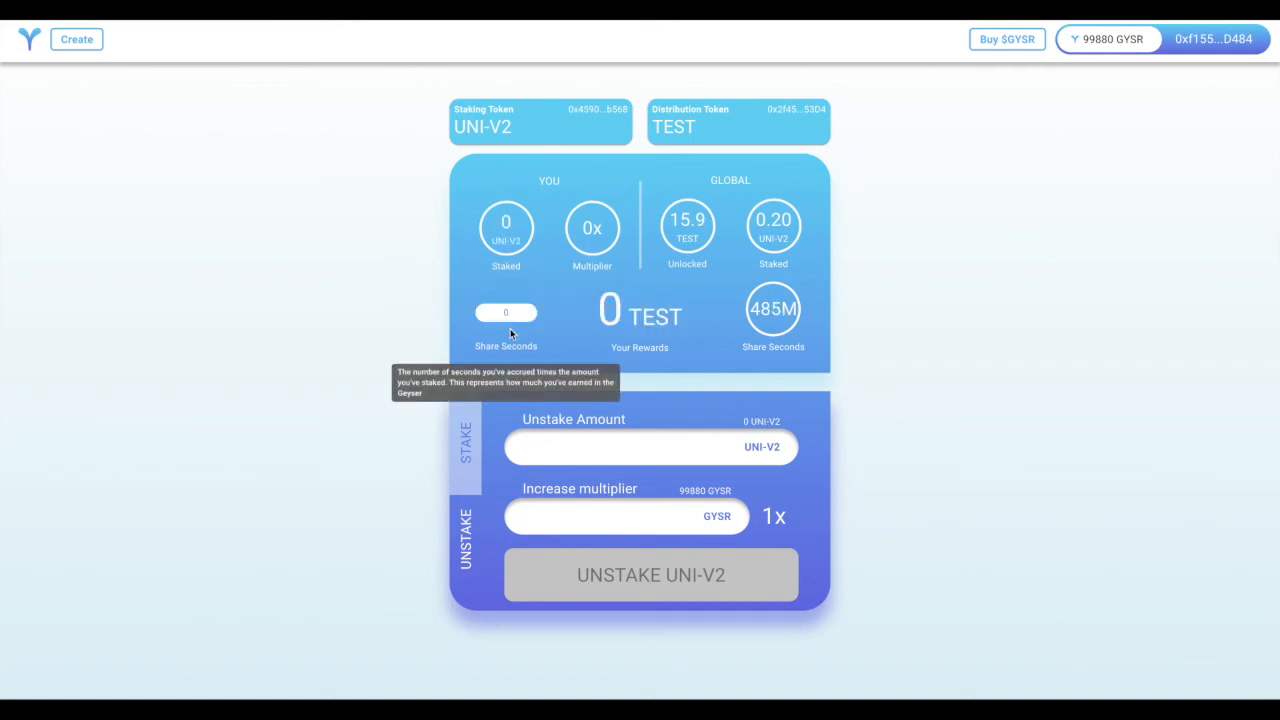
mouse_move(591, 240)
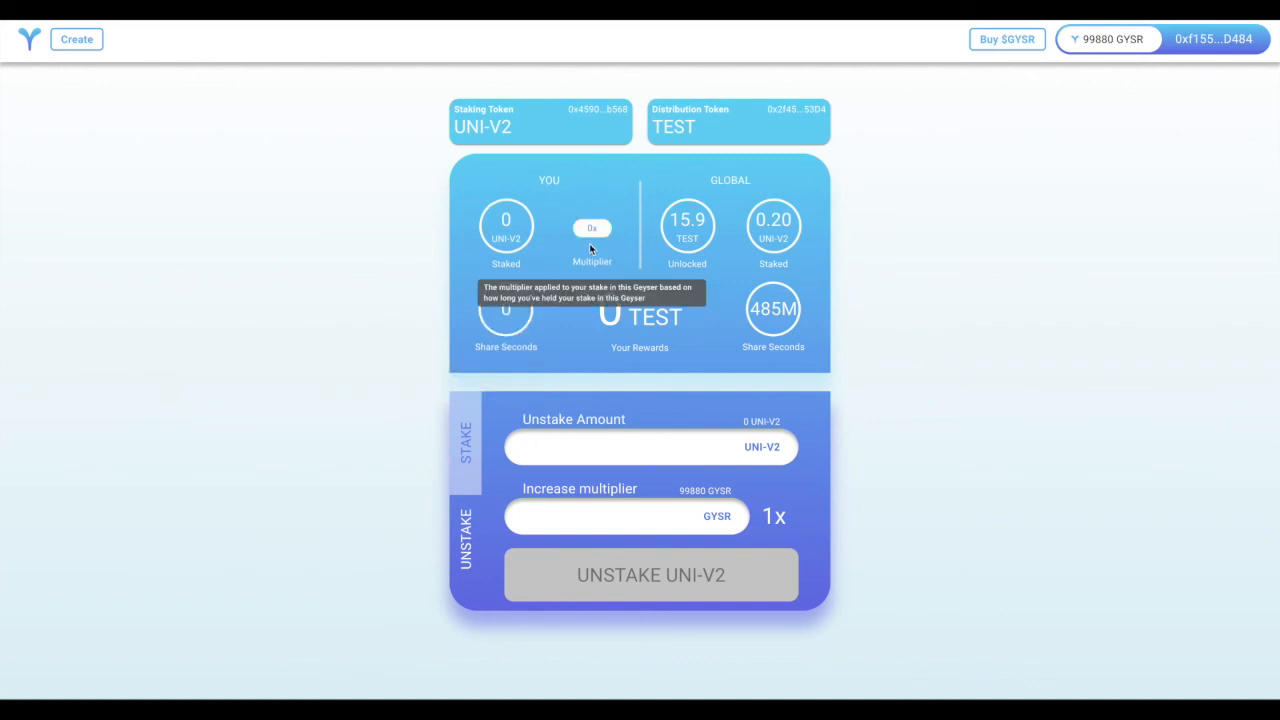
mouse_move(687, 228)
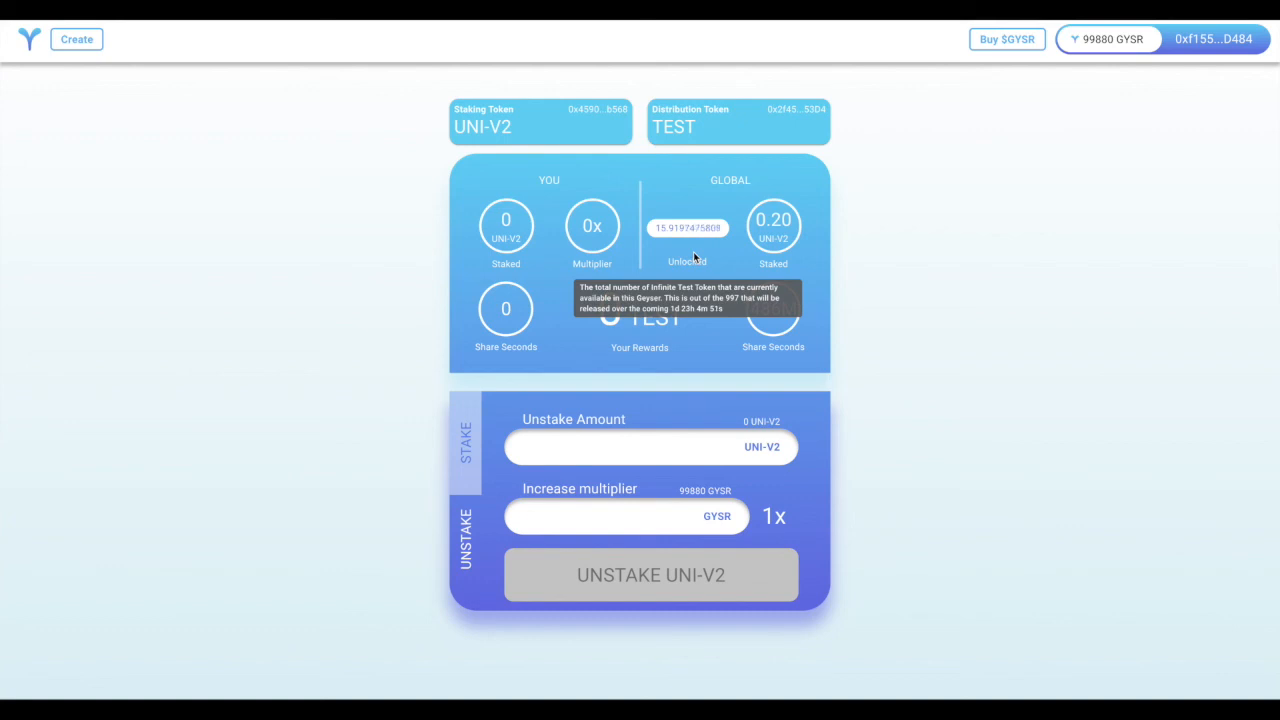
mouse_move(773, 333)
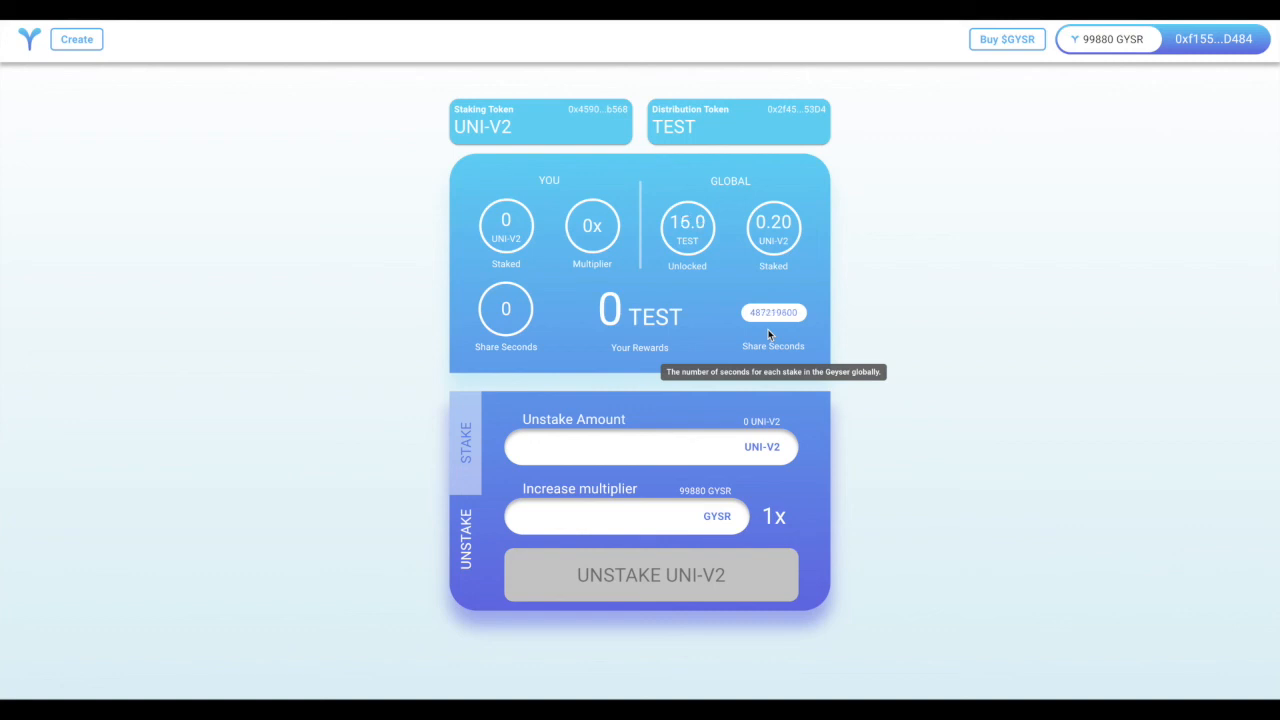
mouse_move(687, 227)
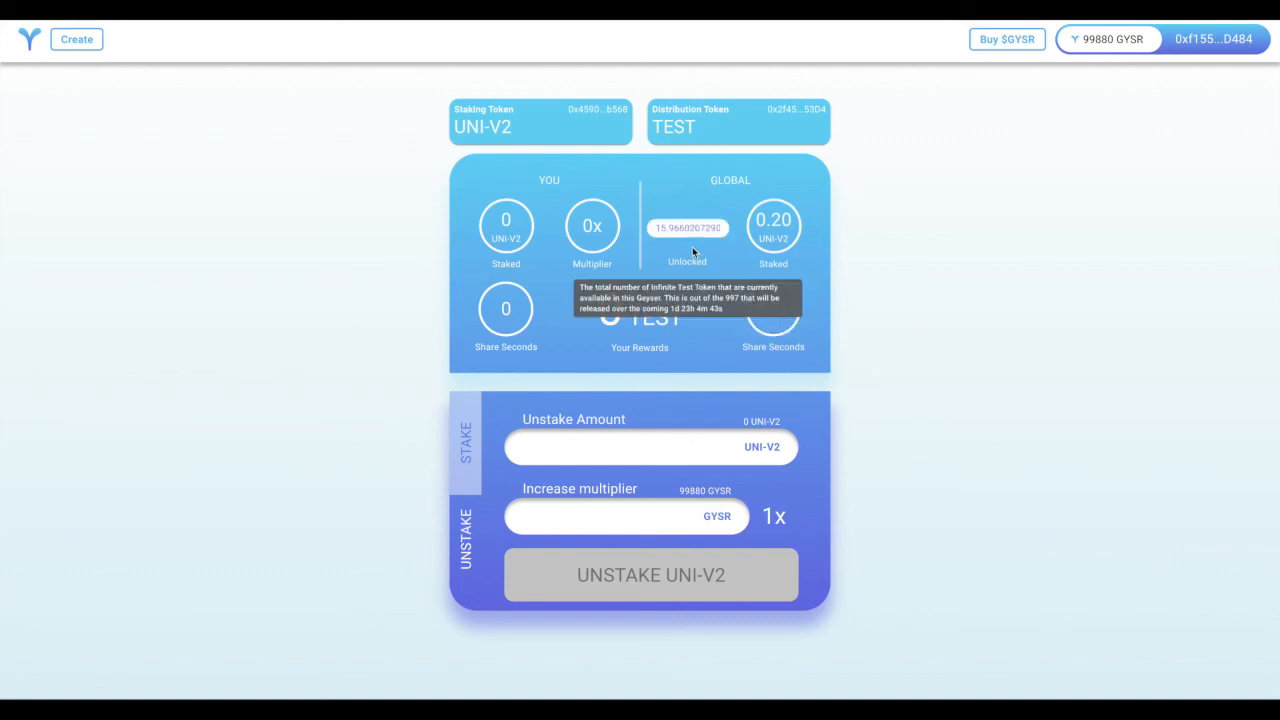